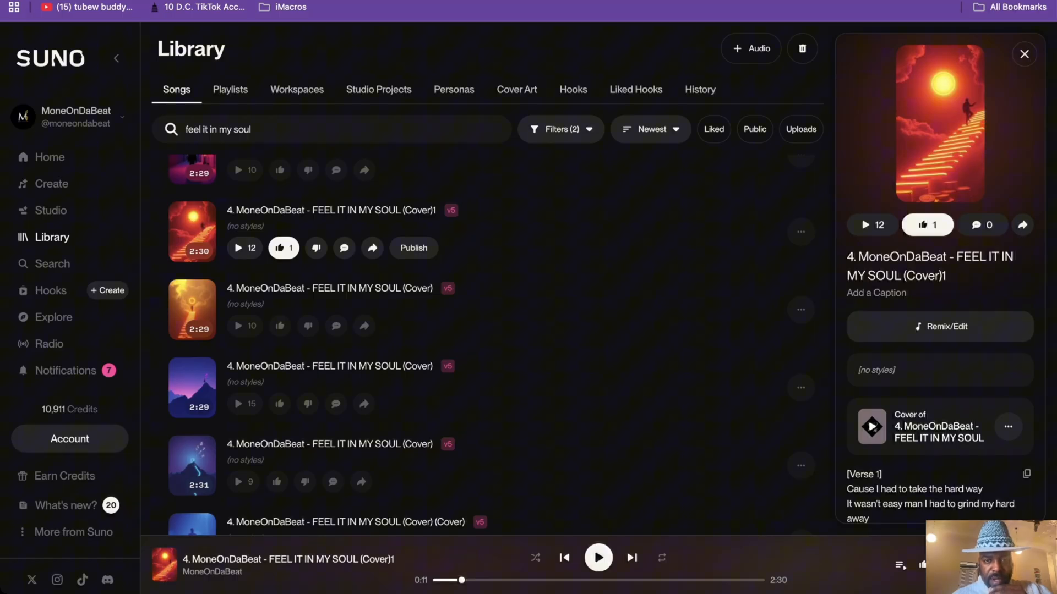
Preview FEEL IT IN MY SOUL (Cover)1, then start a persona from it via Make Persona
left_click(243, 248)
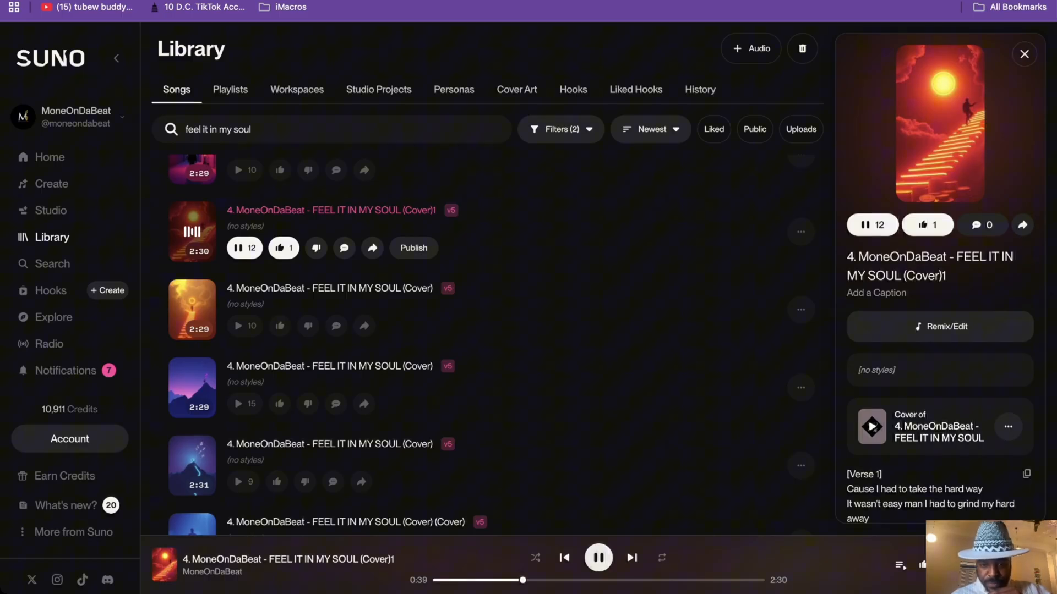
left_click(598, 558)
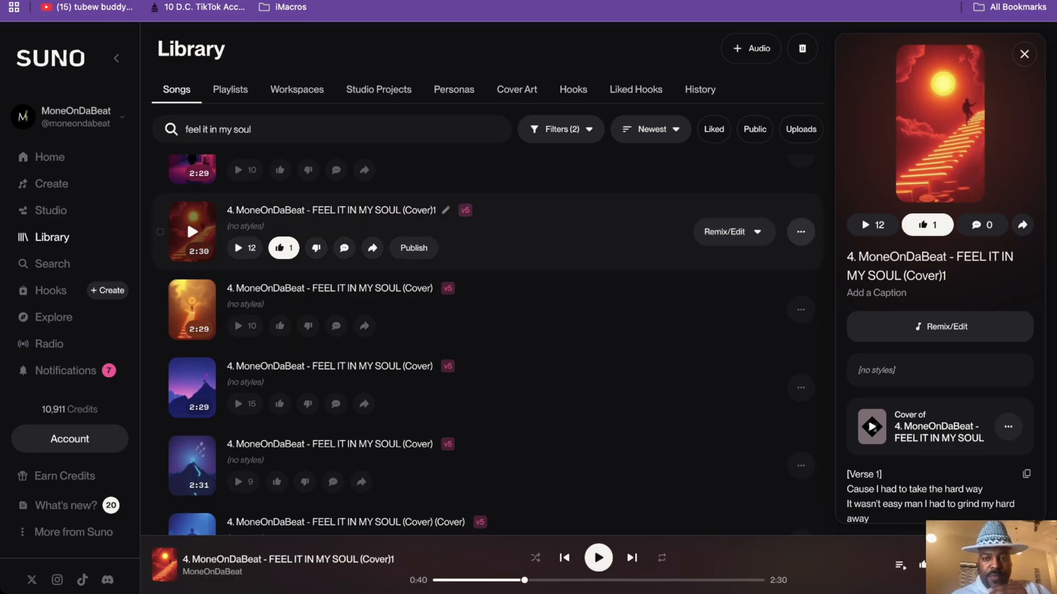
left_click(801, 232)
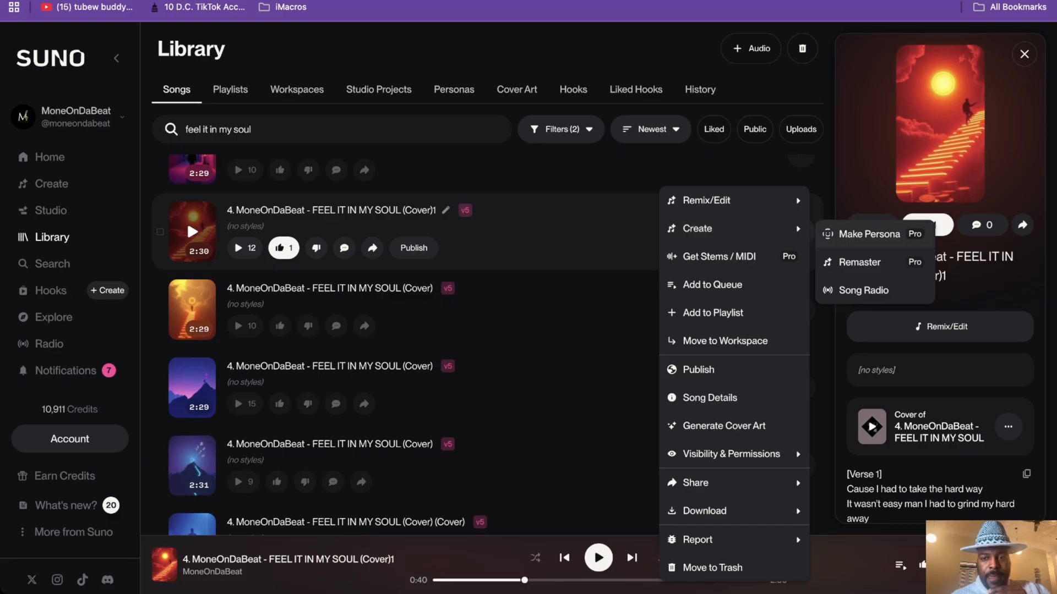
left_click(869, 234)
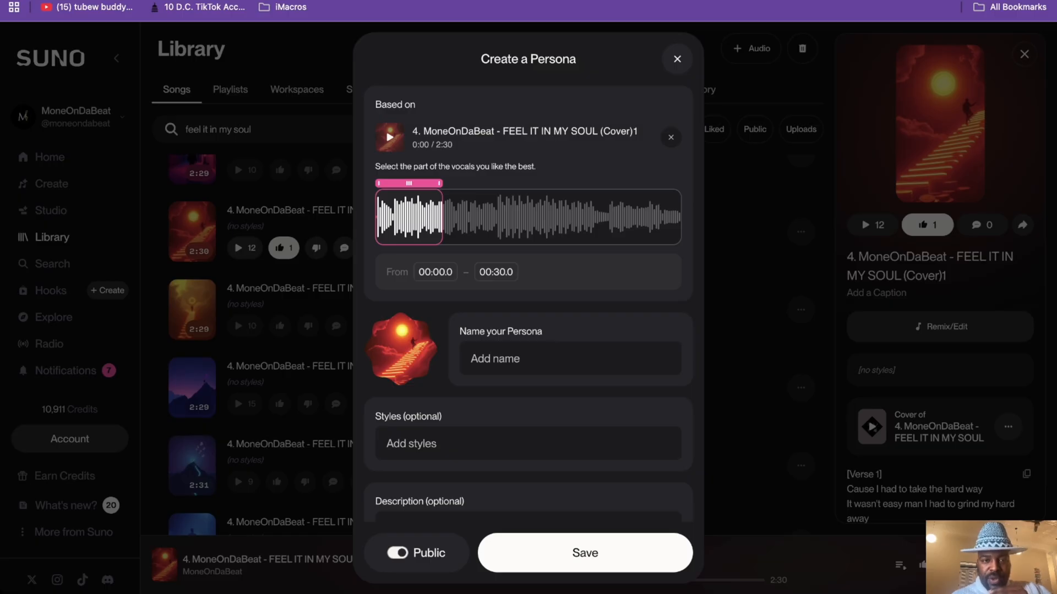
Try and preview several vocal sample windows, settling on 00:06.6–00:36.6
left_click_drag(408, 215, 421, 216)
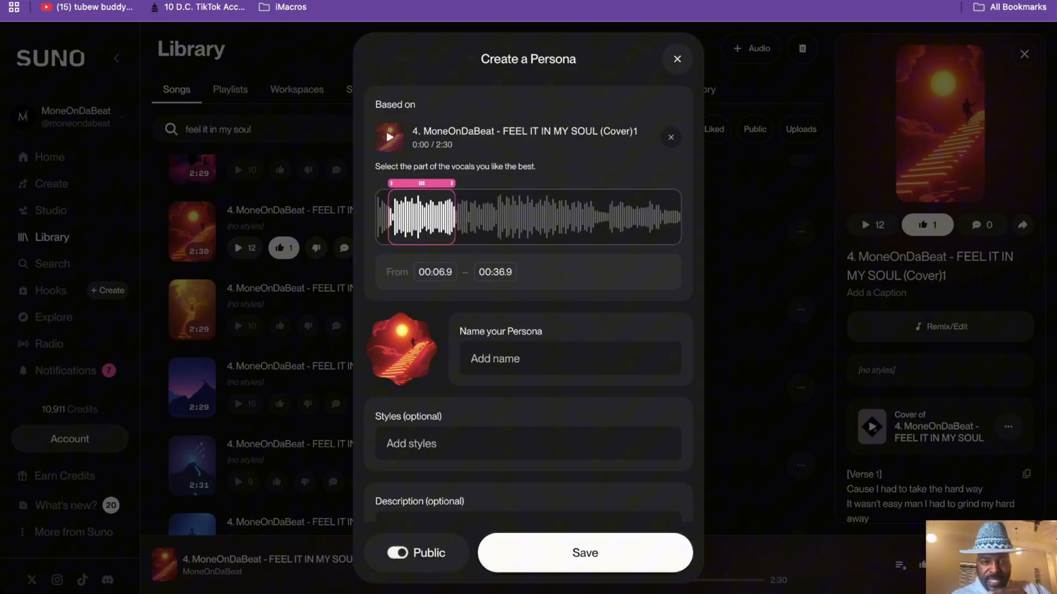
left_click_drag(420, 216, 566, 215)
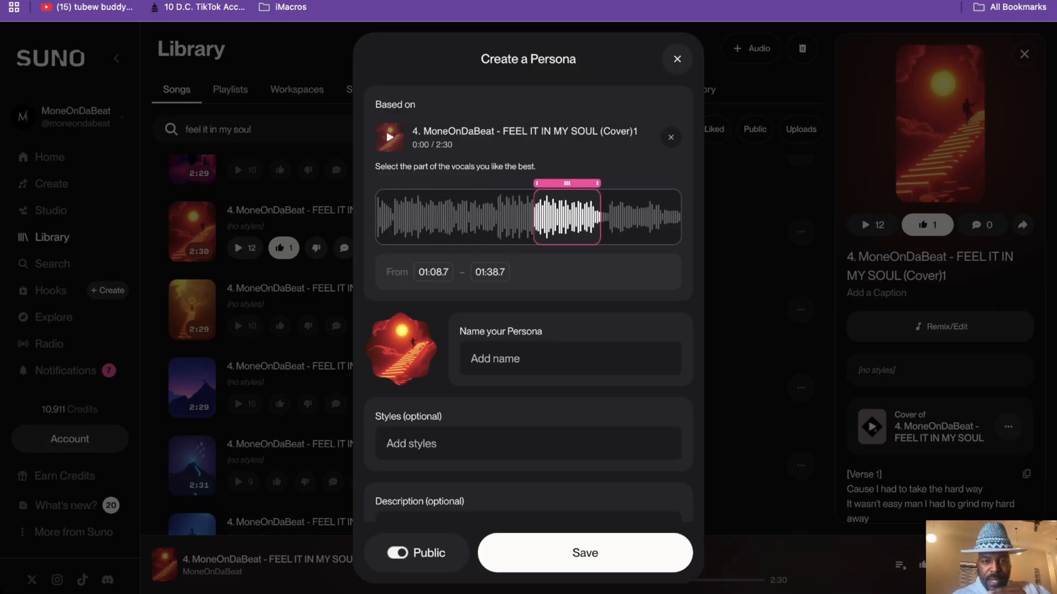
left_click_drag(566, 216, 486, 216)
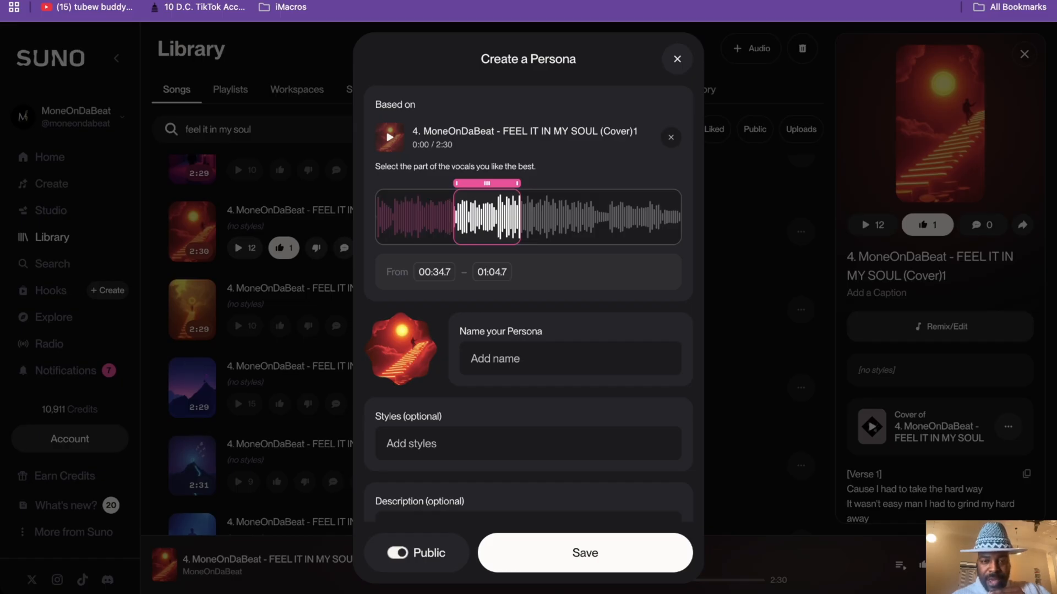
left_click_drag(485, 216, 451, 215)
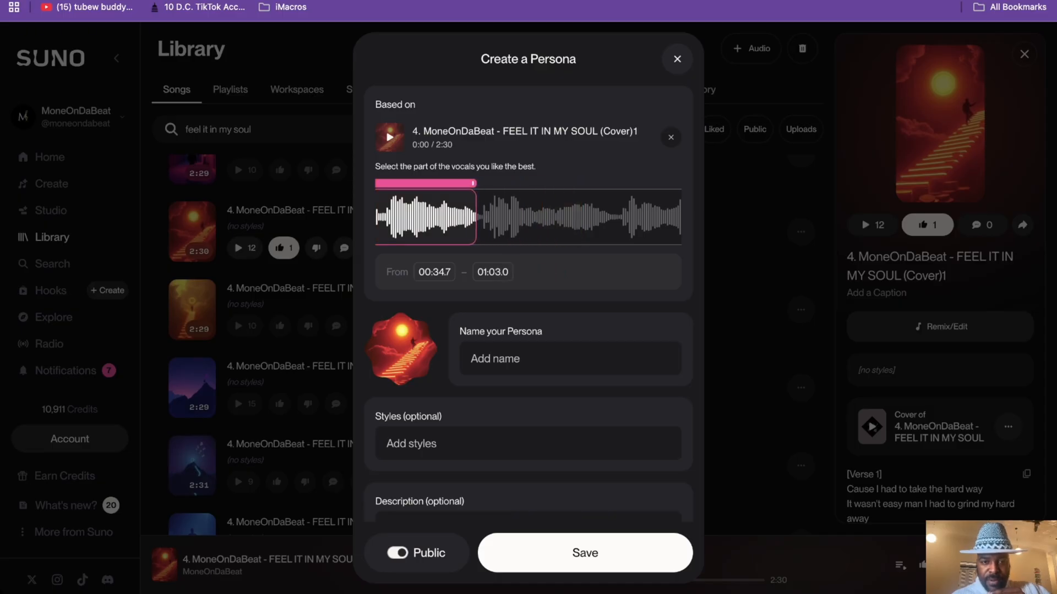
left_click_drag(474, 216, 489, 215)
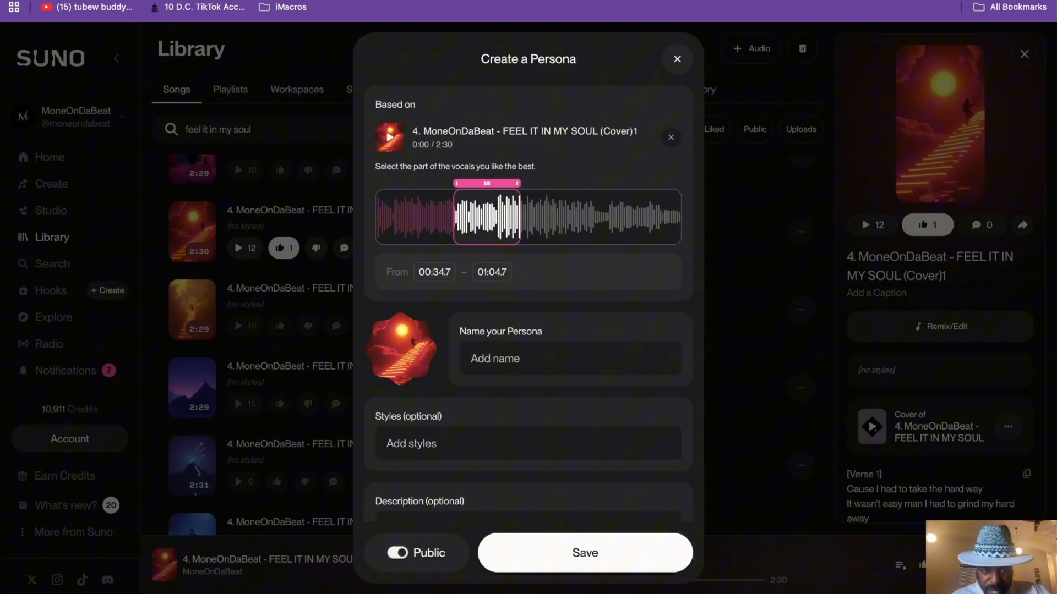
left_click(390, 137)
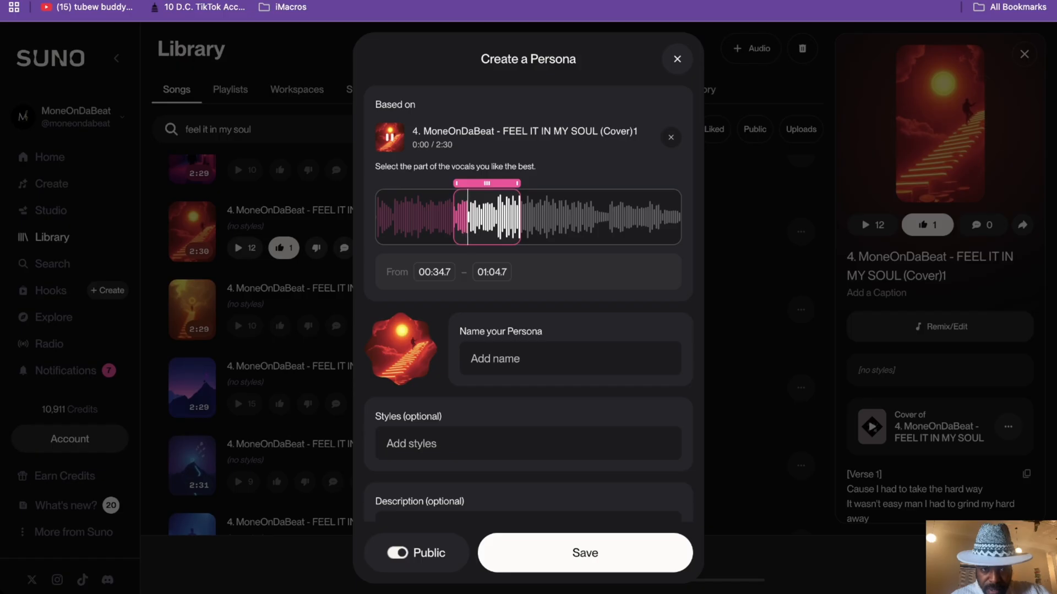
left_click_drag(485, 215, 448, 216)
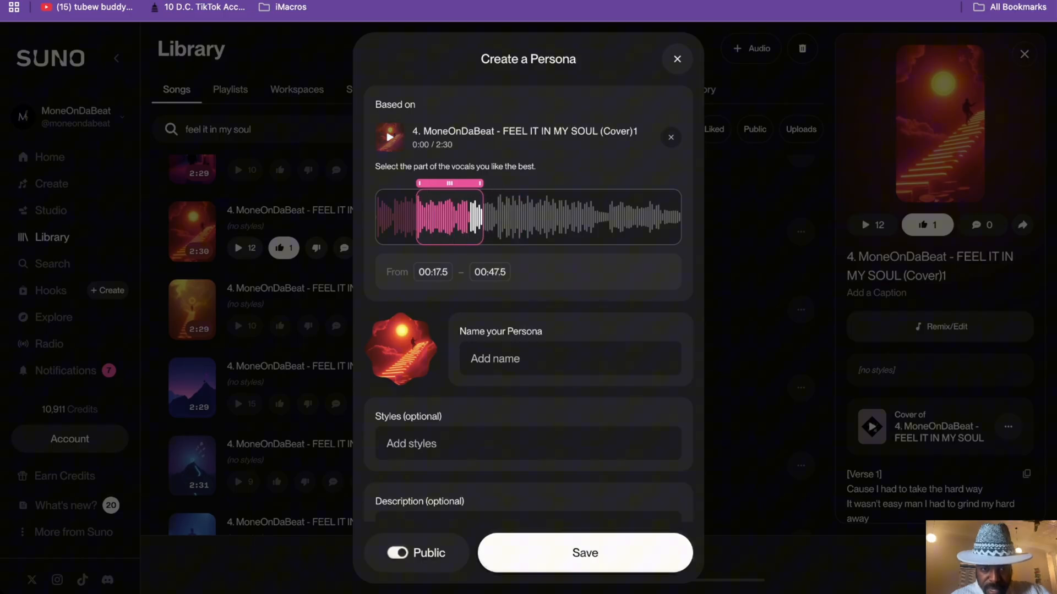
left_click_drag(445, 216, 417, 216)
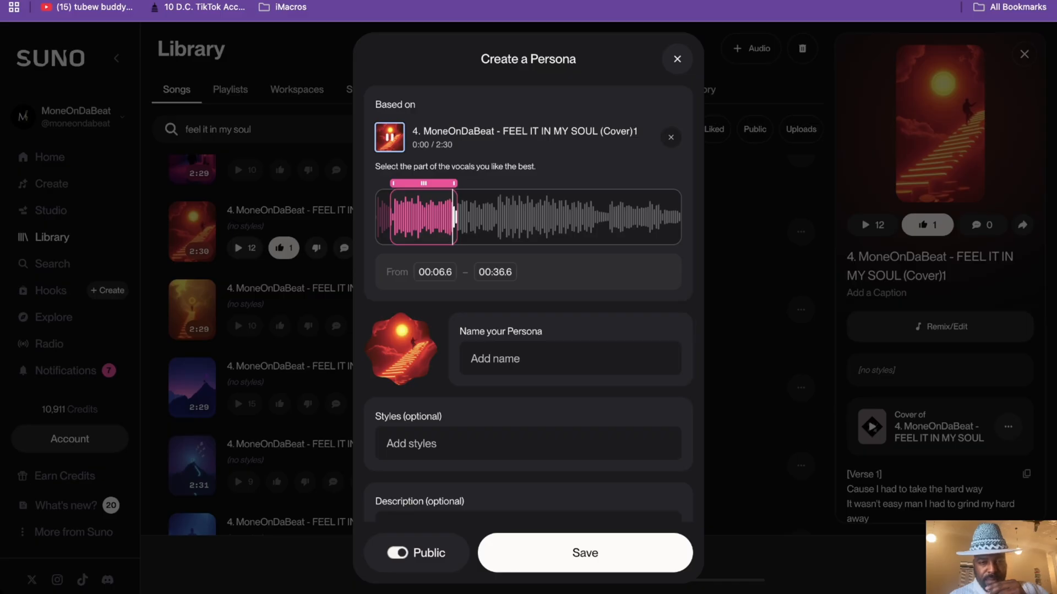
left_click(389, 136)
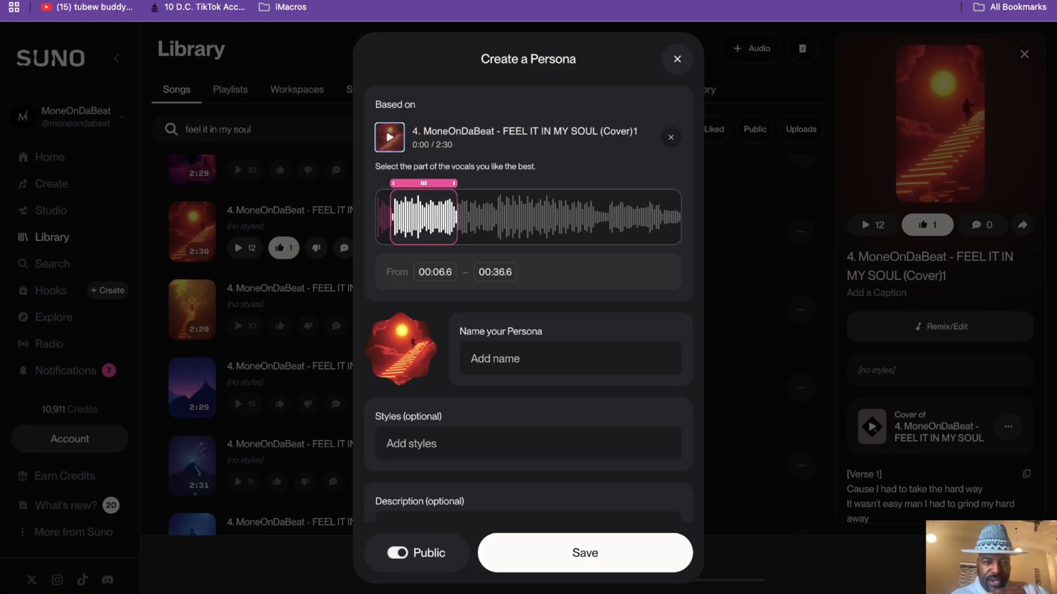
Trim the vocal clip to start at 00:07.6 and end at 00:35.0
left_click_drag(421, 216, 603, 216)
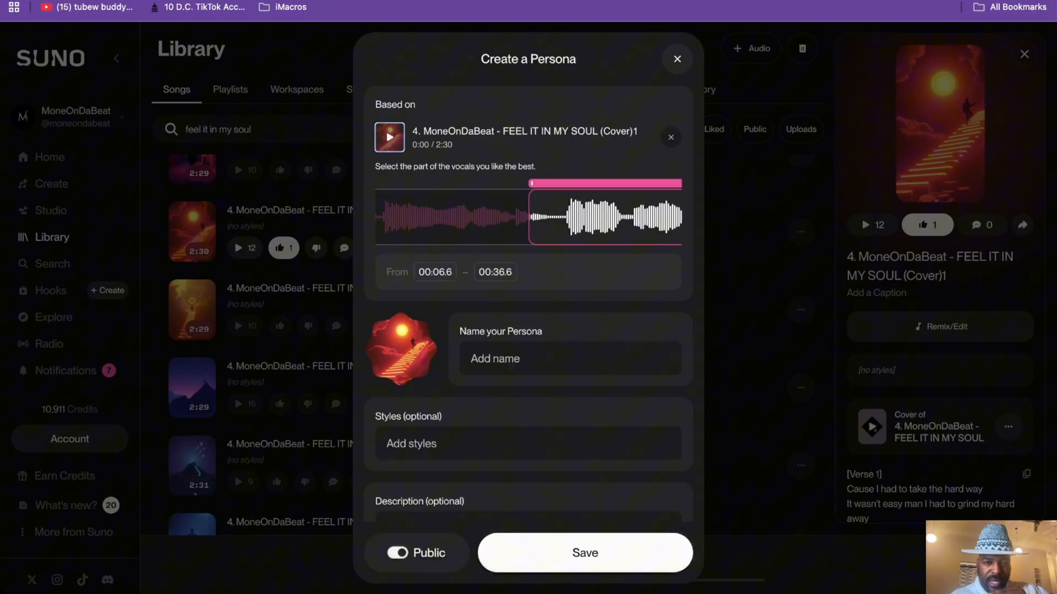
left_click_drag(530, 214, 546, 214)
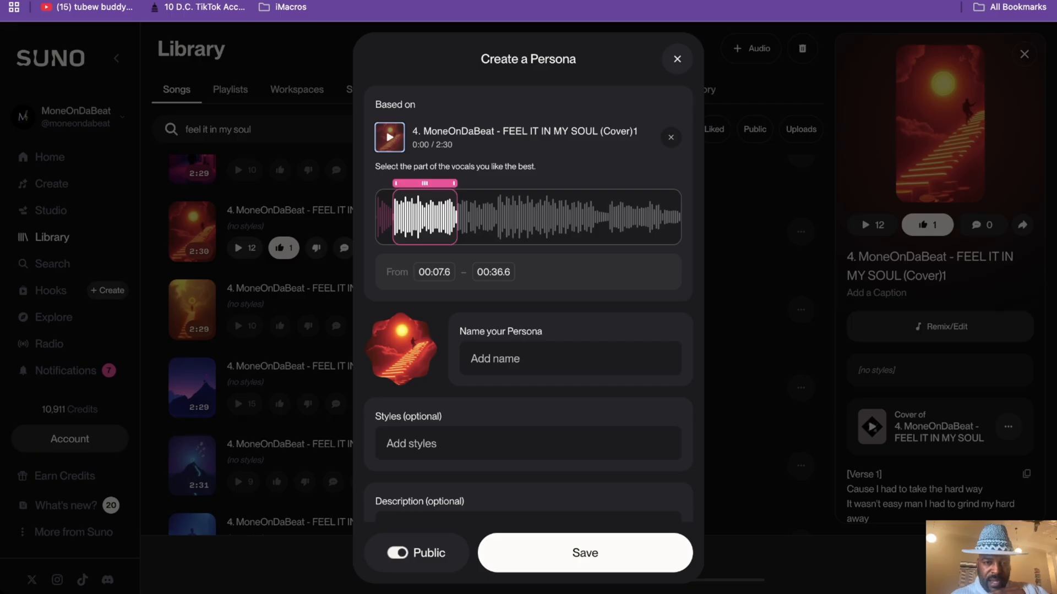
left_click_drag(456, 216, 483, 216)
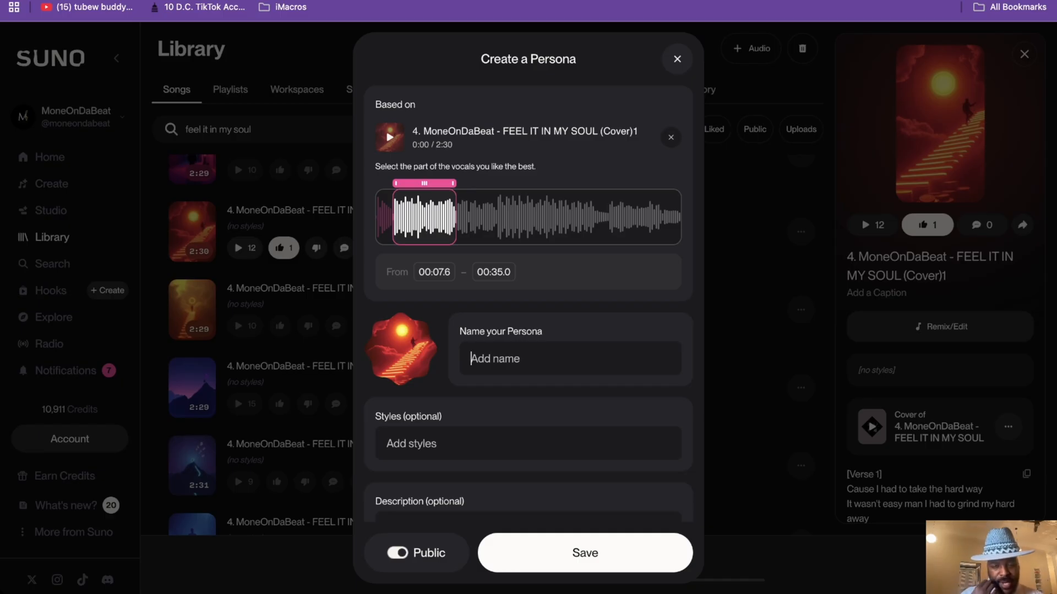
Name the persona Trap Soul and give it the style Uplifting Trap Soul
type("Soul")
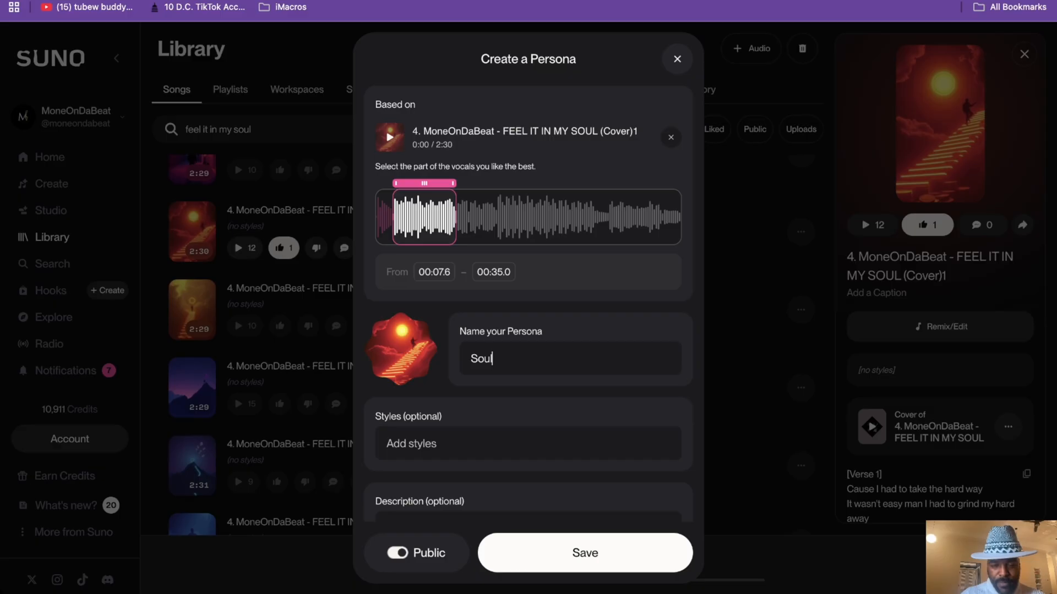
type("Trap")
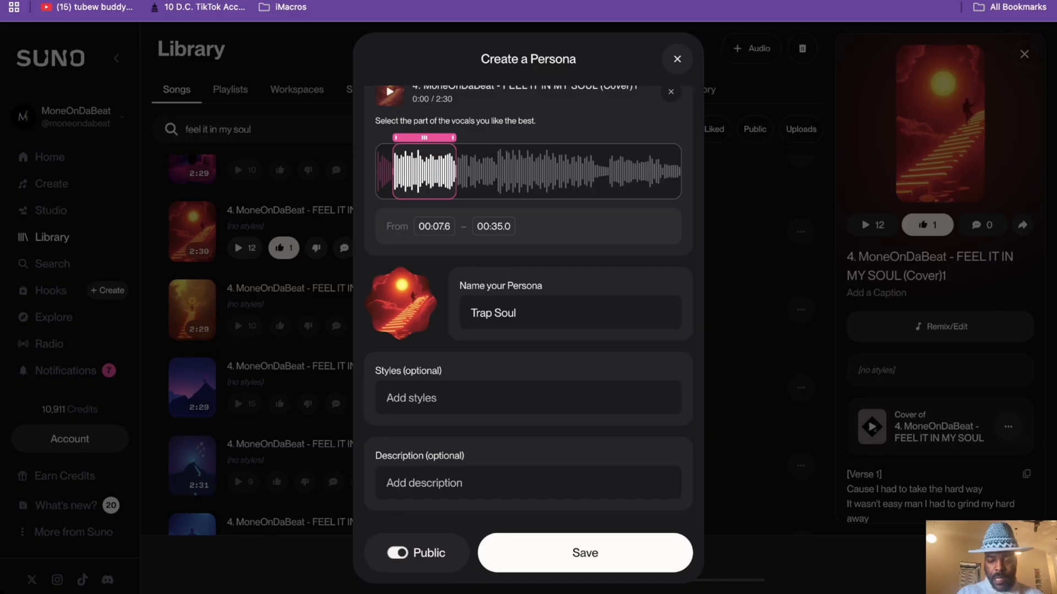
type("Uplift")
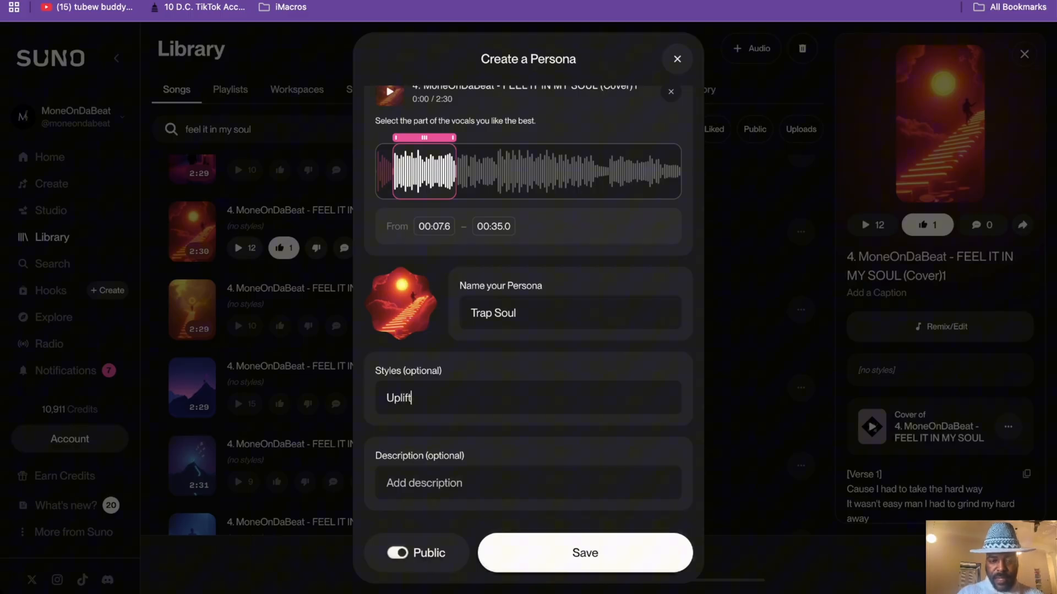
type("ing")
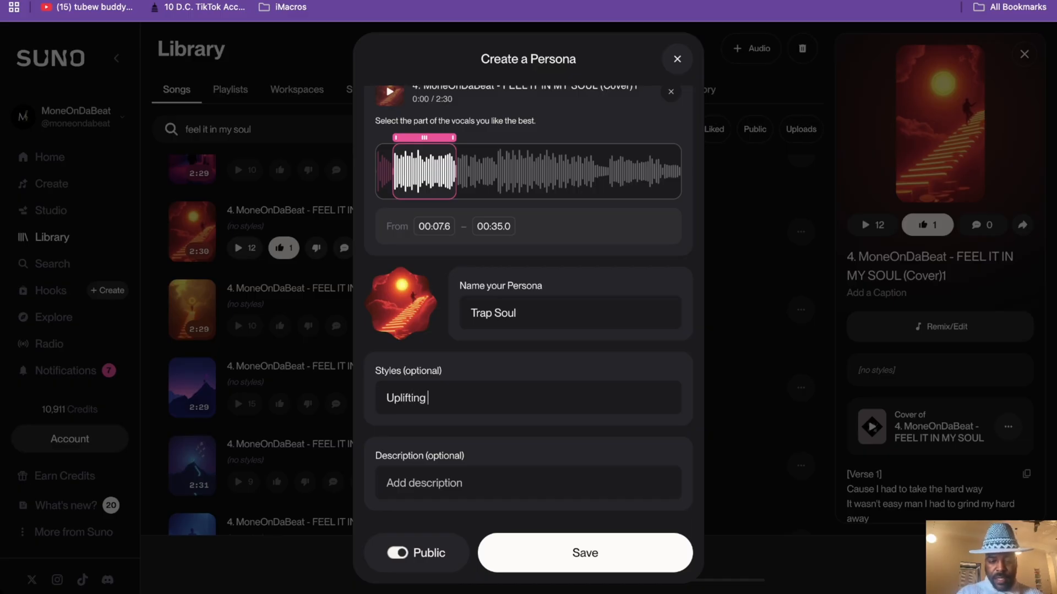
type("Trap S")
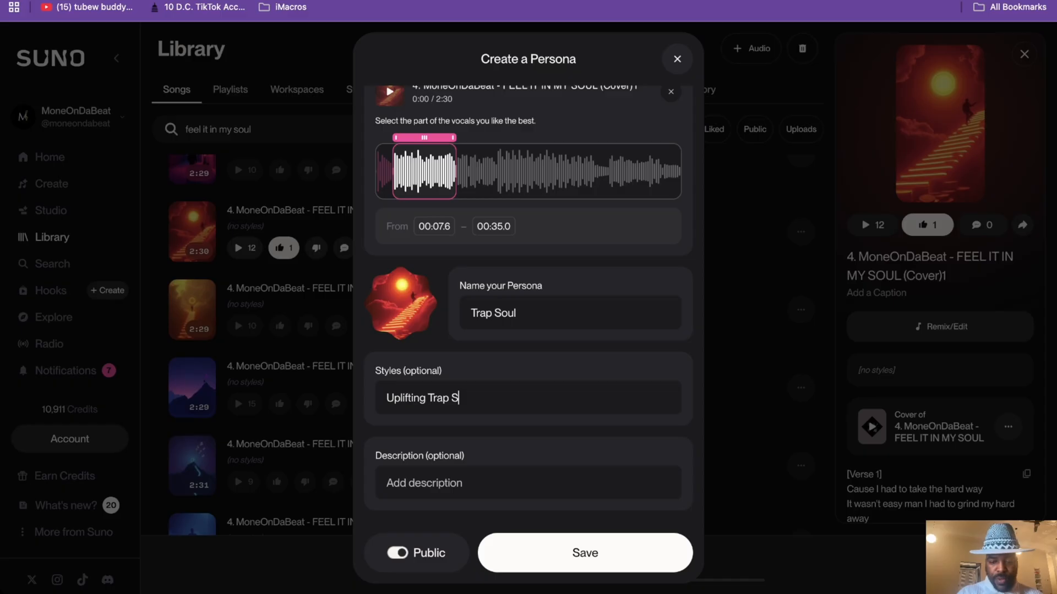
type("oul")
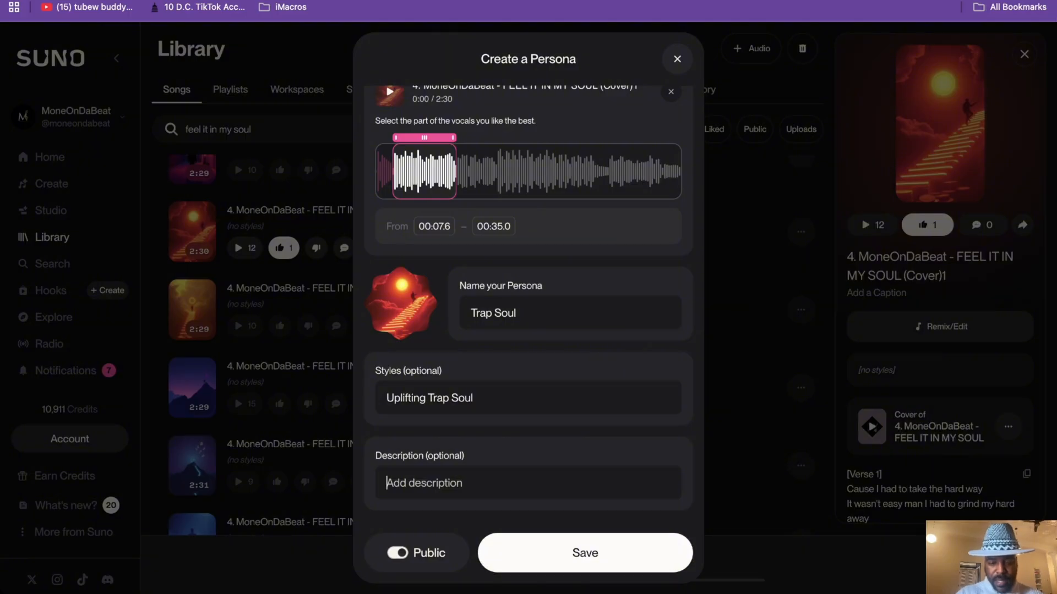
Describe the persona as 'Uplifting and Motivational' and save it
type("Uplift")
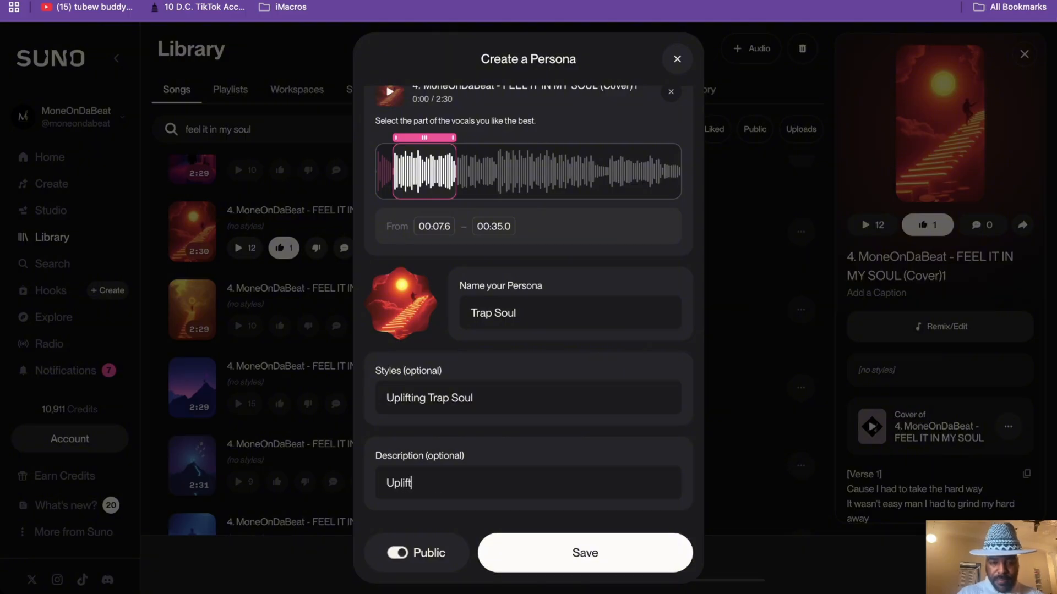
type("ling")
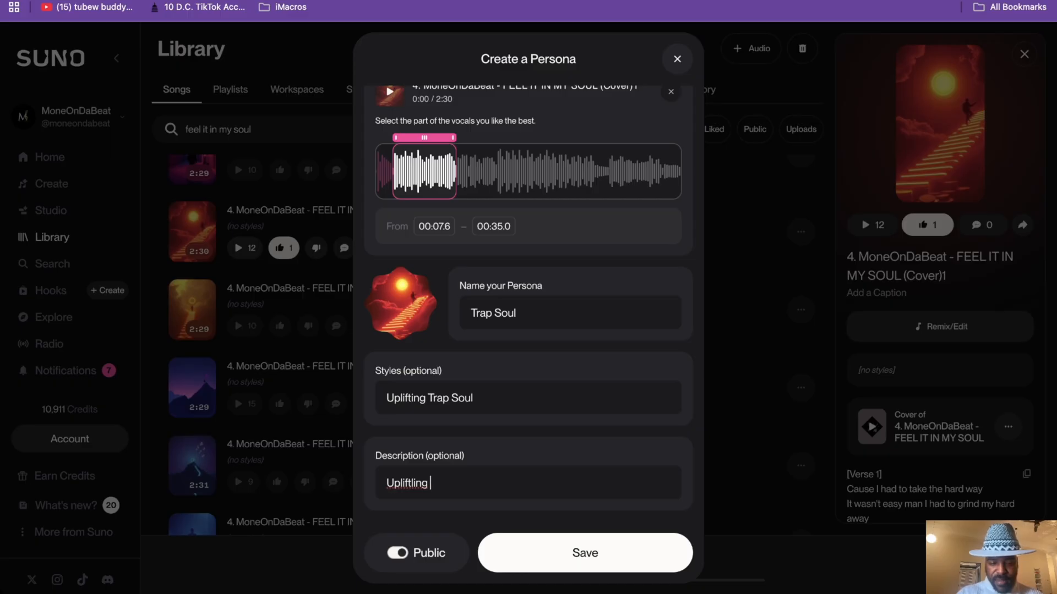
type("and")
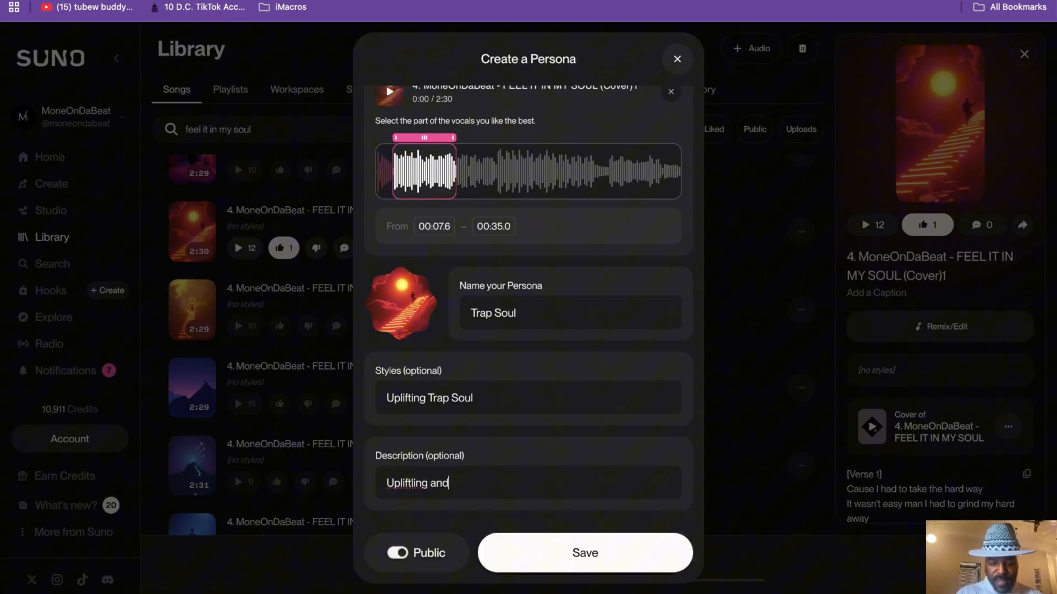
type("Motio")
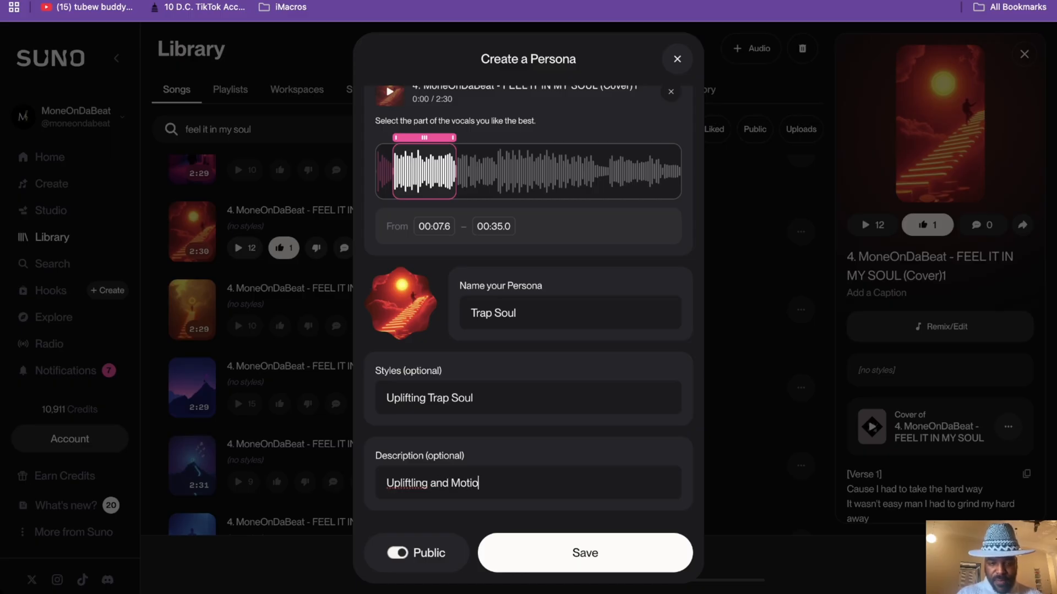
key("Backspace")
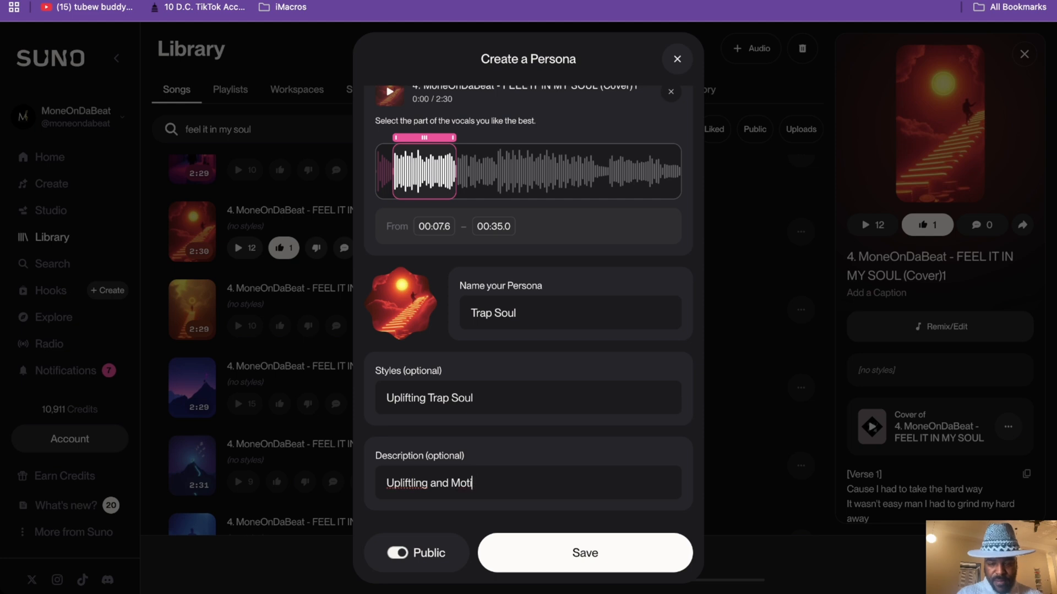
type("vatio")
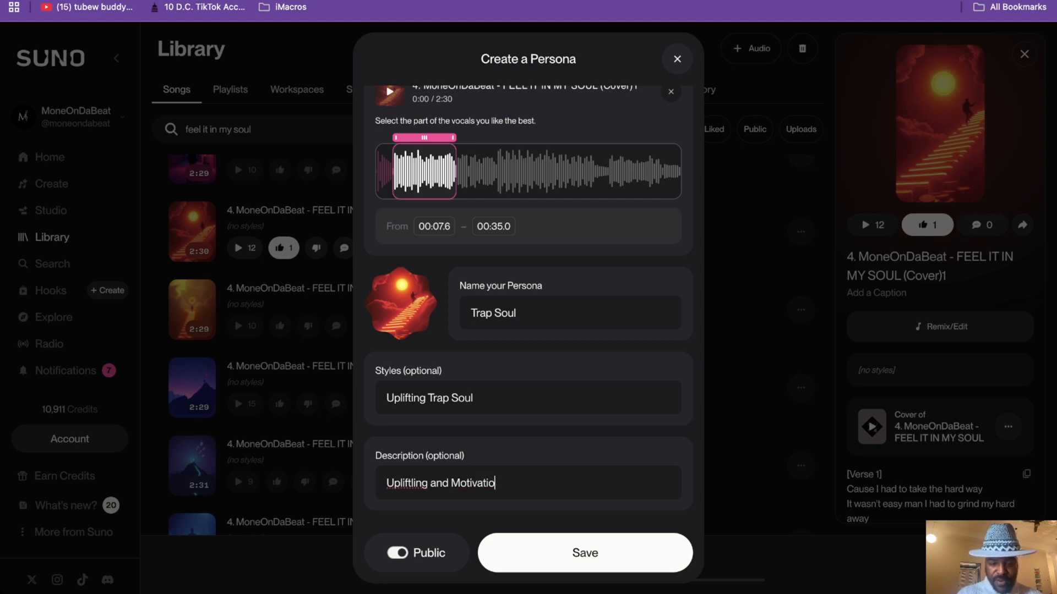
type("nal")
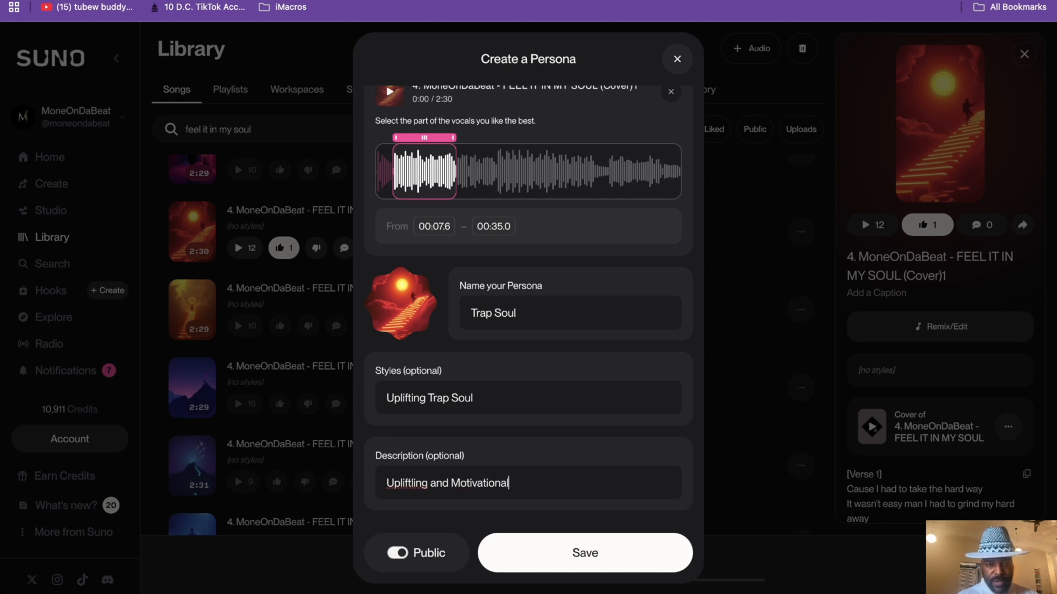
left_click(585, 553)
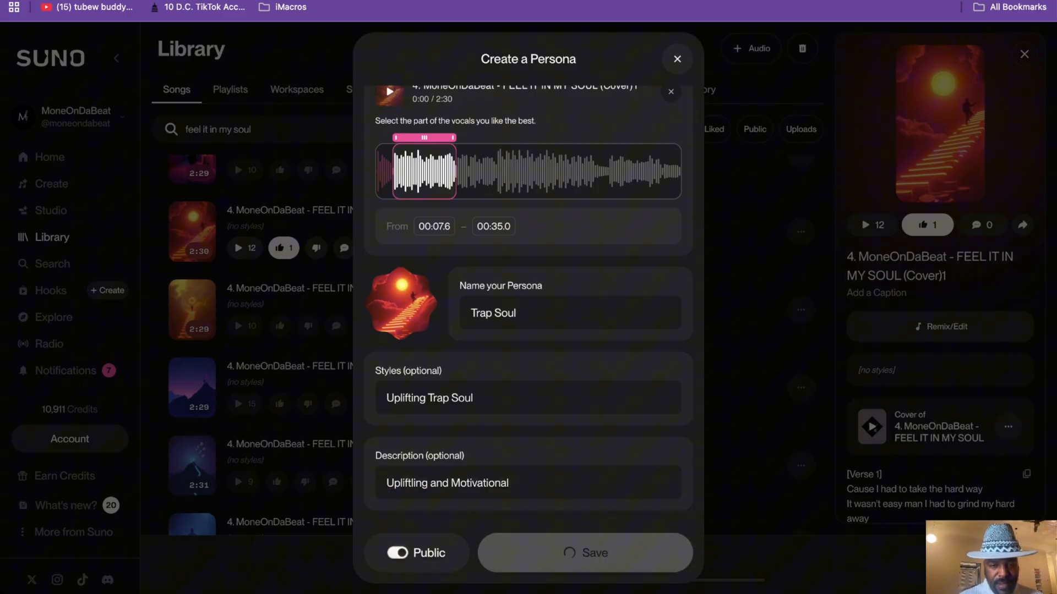
left_click(585, 553)
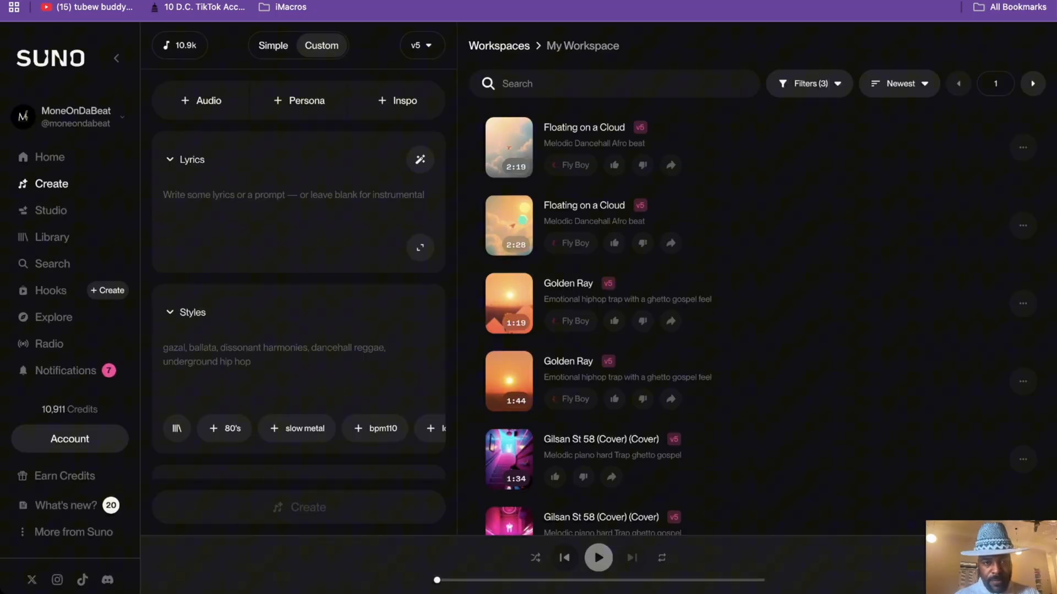
Open the personas list on the Create page
left_click(299, 101)
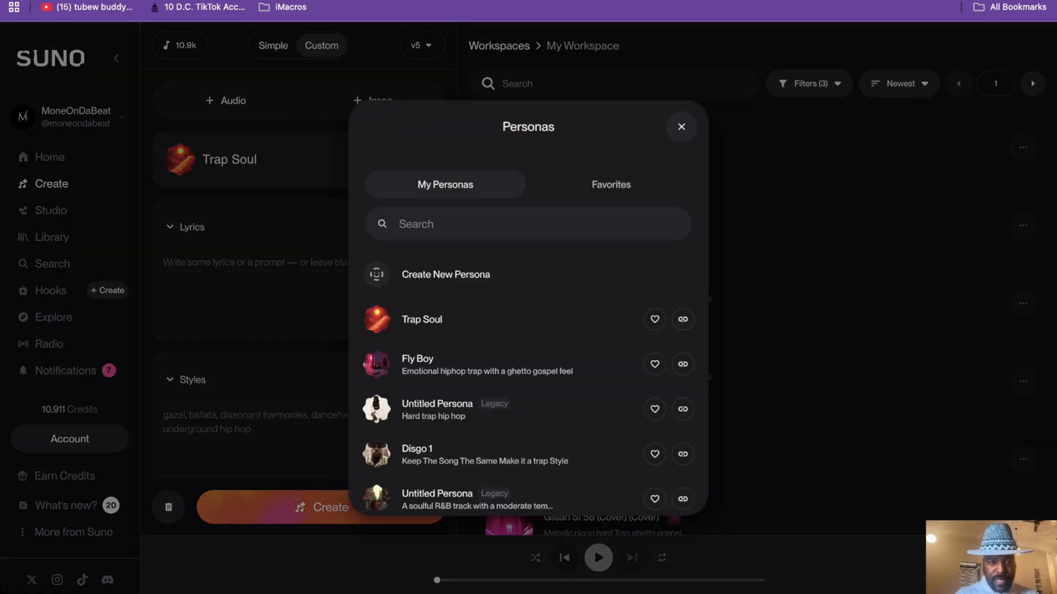
Pick Trap Soul from My Personas for this song
left_click(681, 127)
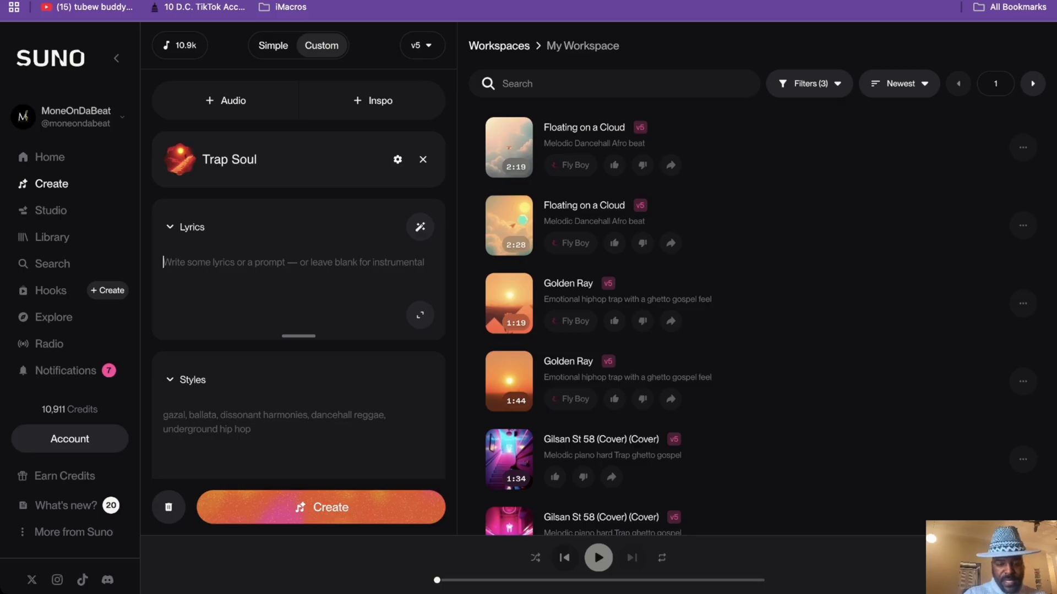
Enter 'Sky is the limit' as the lyrics prompt
type("Sky")
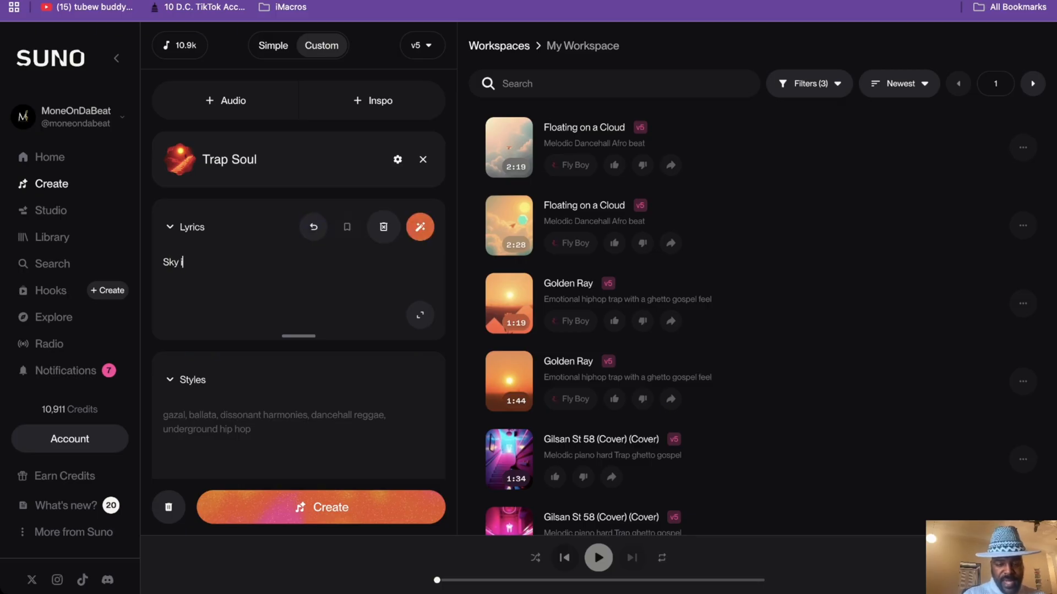
type("is the lim")
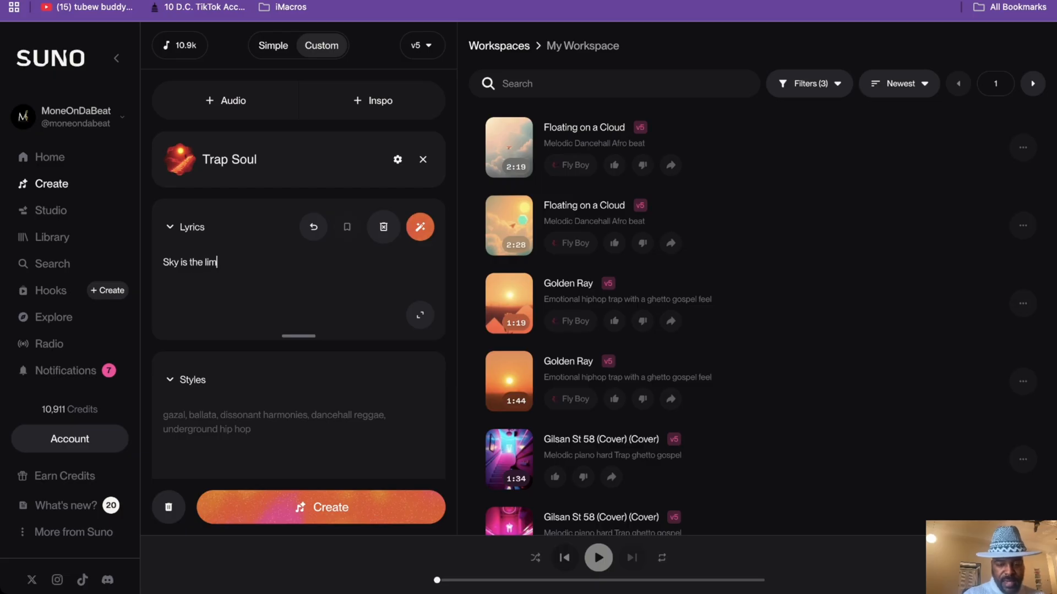
type("it")
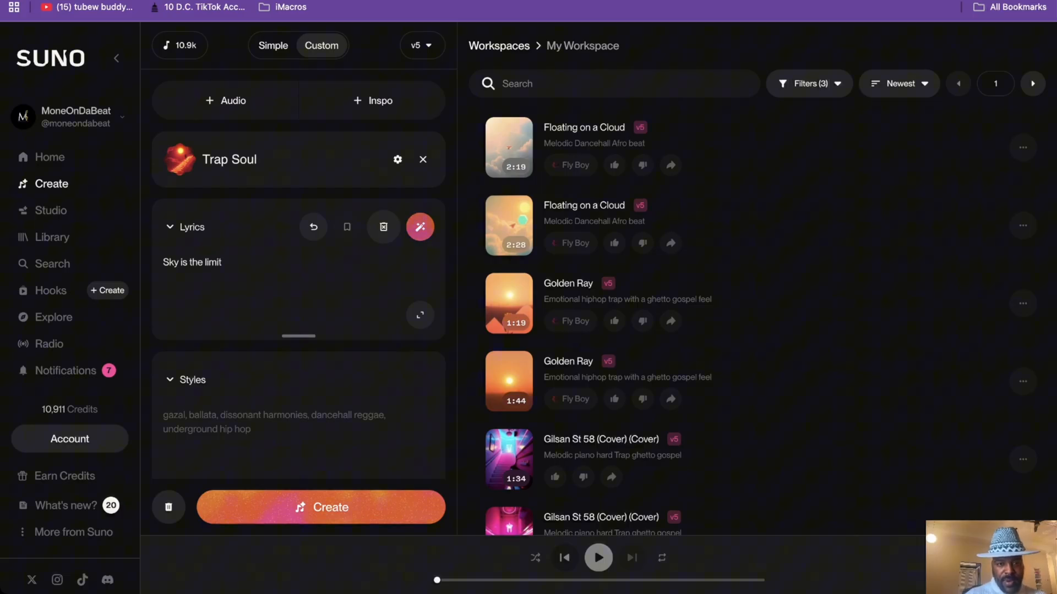
Generate full-song AI lyrics and select the paper plane lyrics option
left_click(420, 227)
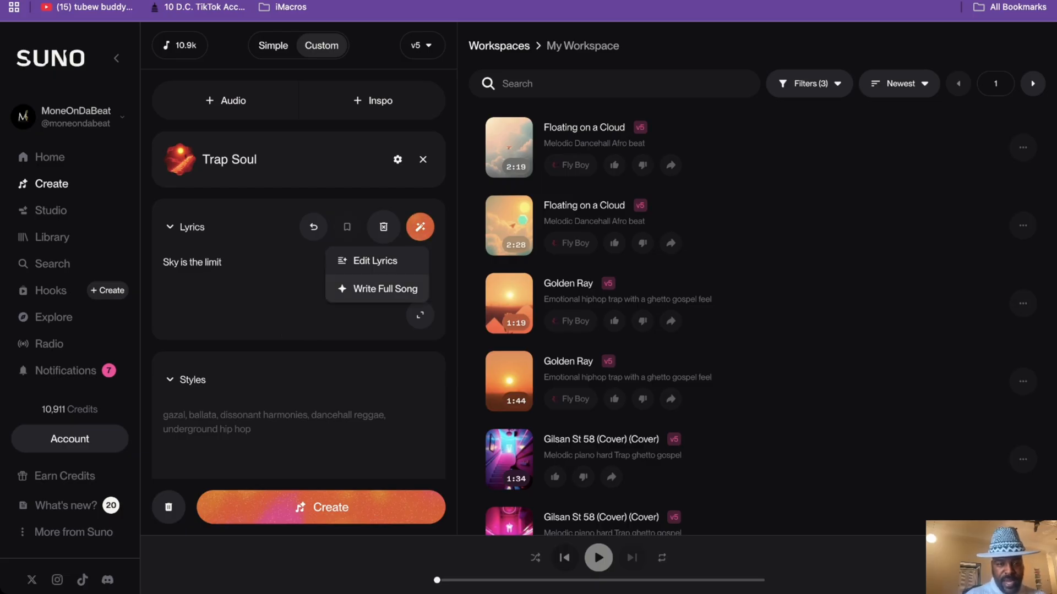
left_click(384, 289)
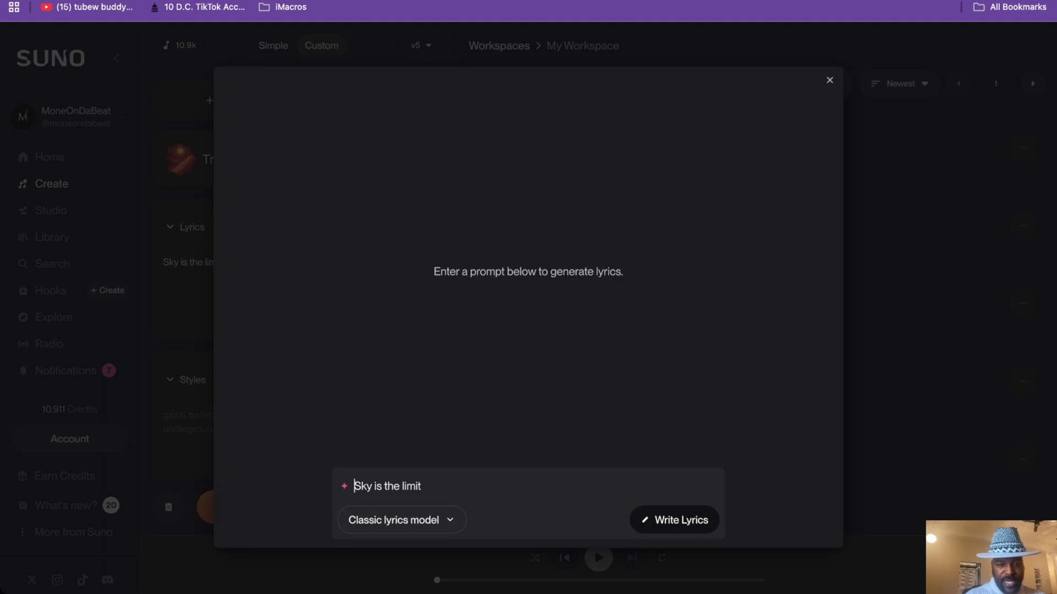
left_click(674, 520)
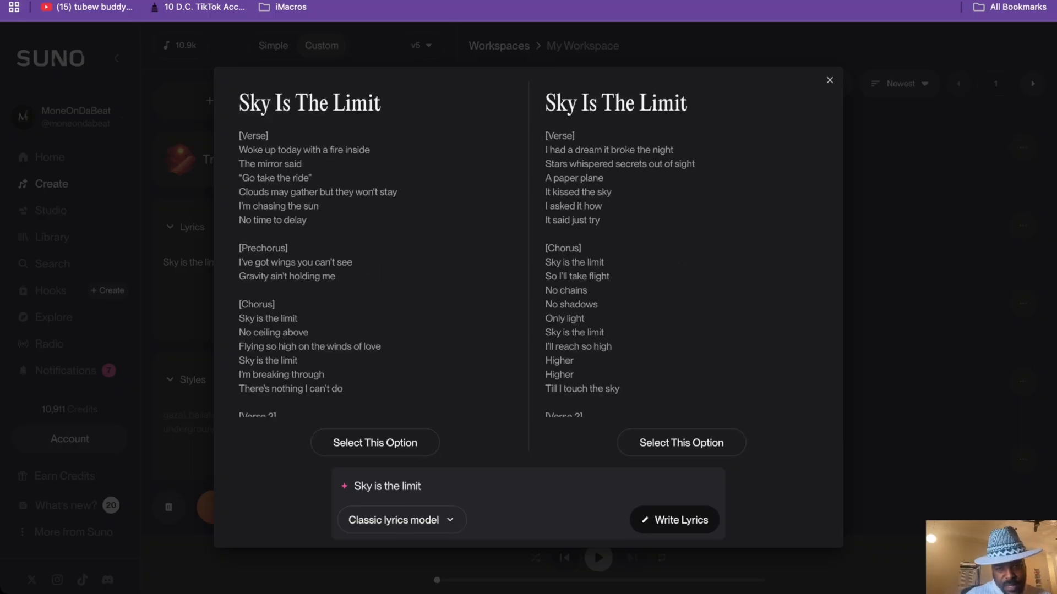
left_click(681, 442)
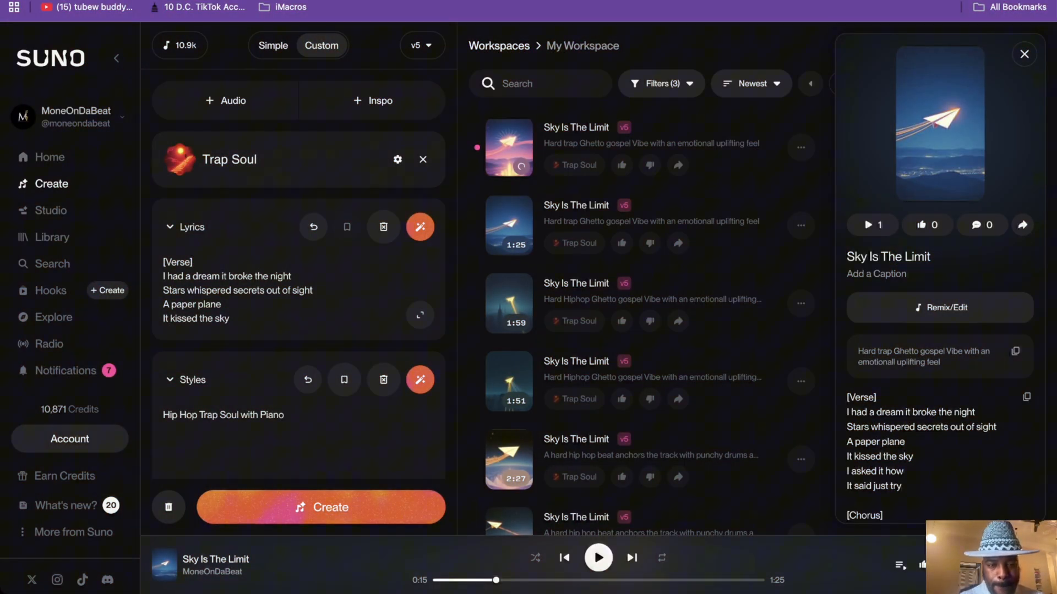
Generate the Hip Hop Trap Soul with Piano tracks, play the newest, and add 'Hard Atlanta' to styles
left_click(321, 508)
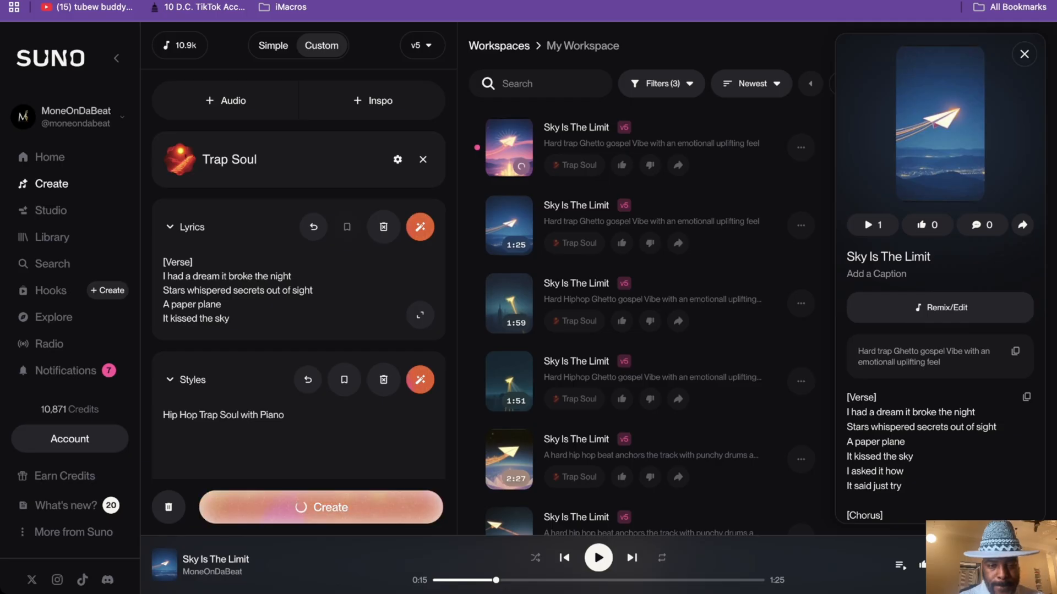
left_click(321, 508)
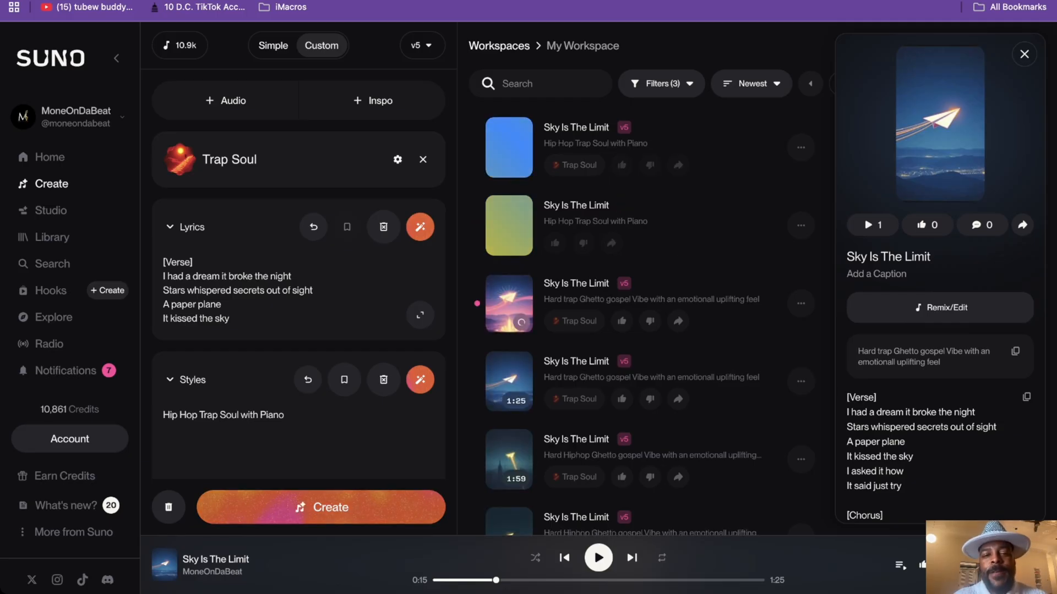
left_click(508, 225)
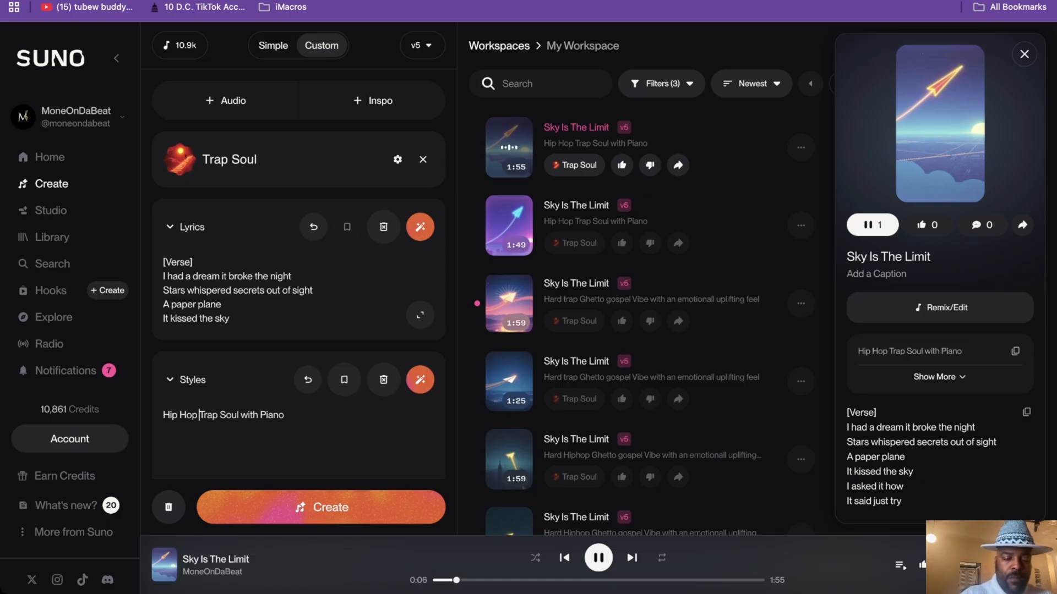
type("AT")
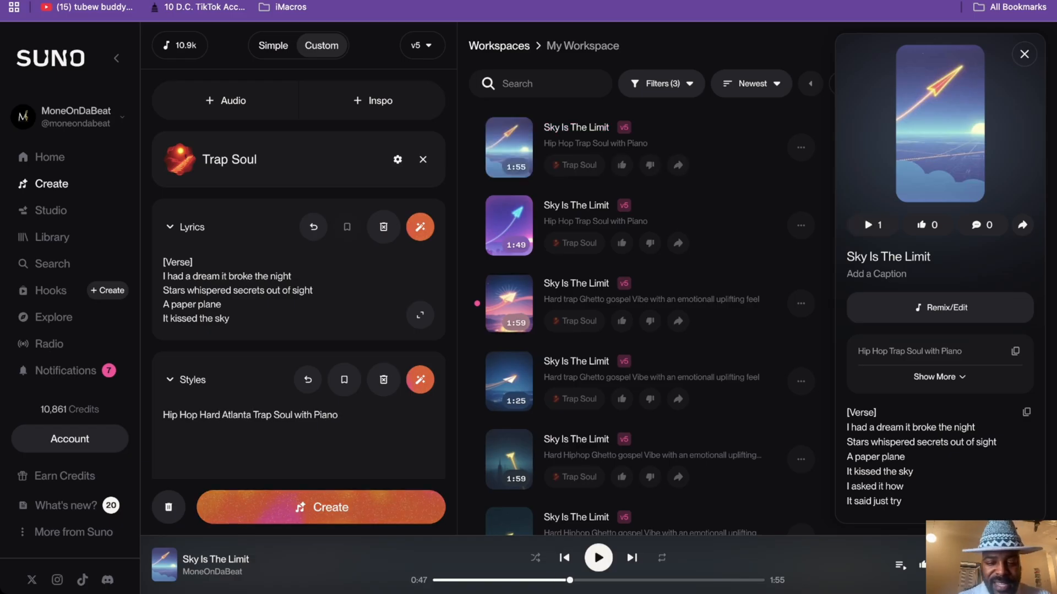
Launch generation with the Hip Hop Hard Atlanta Trap Soul with Piano style
left_click(321, 508)
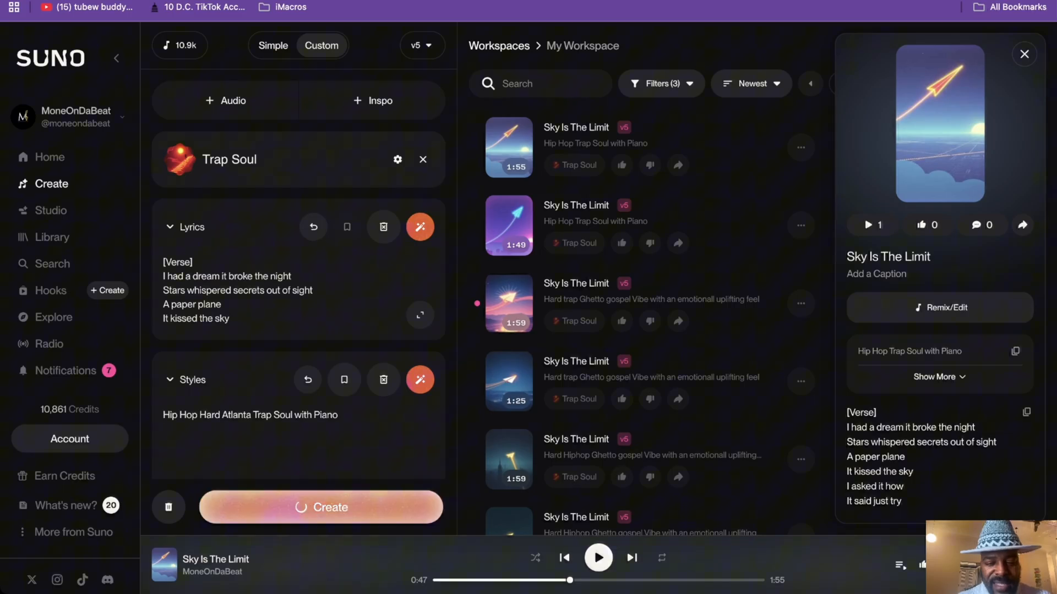
left_click(321, 508)
type("M")
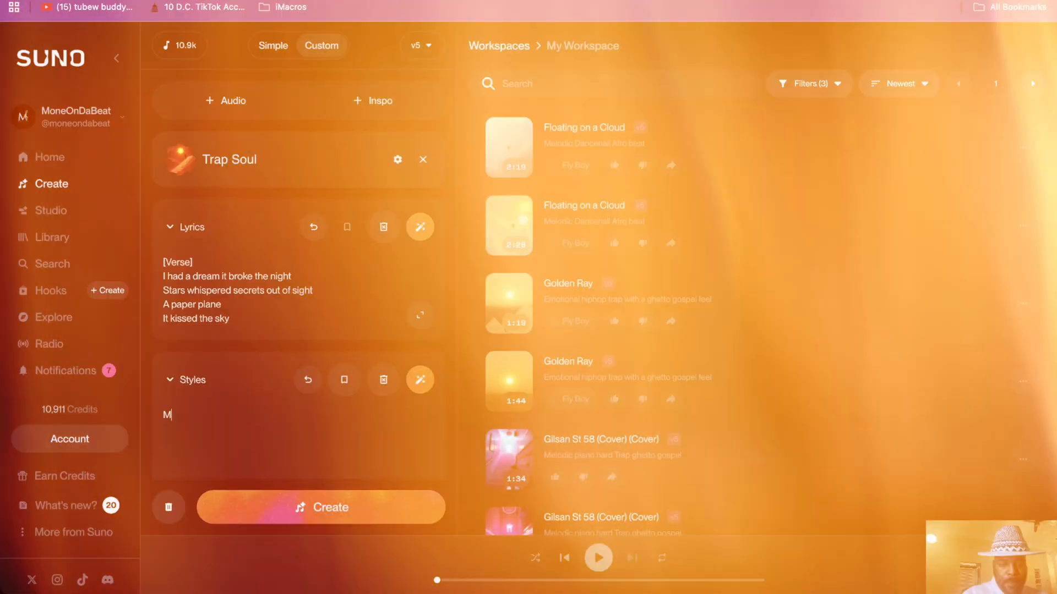
Change styles to 'Melodic Dancehall Afro Beat Amapiano' and generate the track
type("elodic")
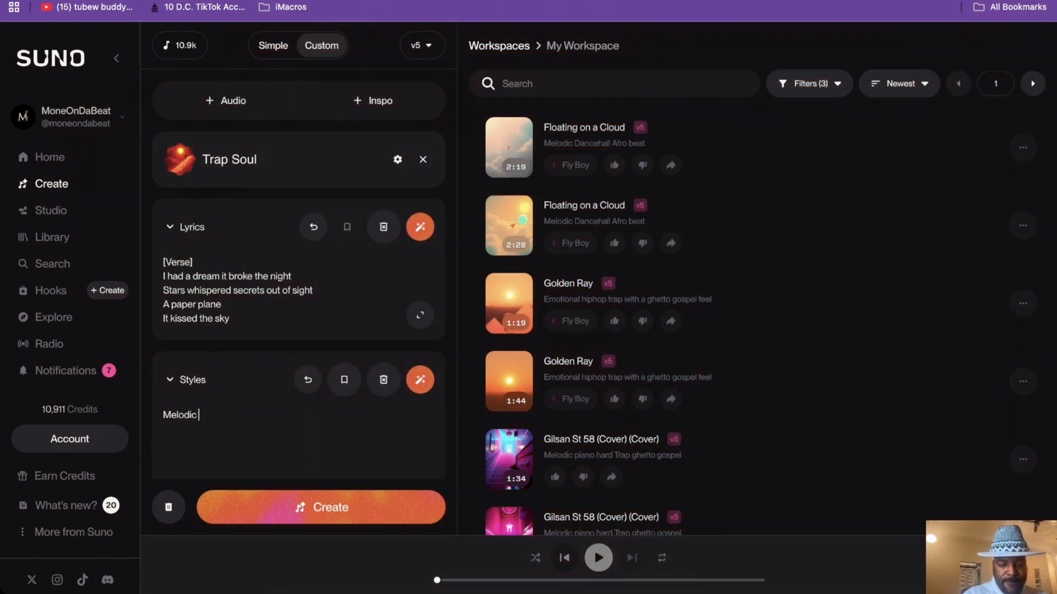
type("Dancehall A")
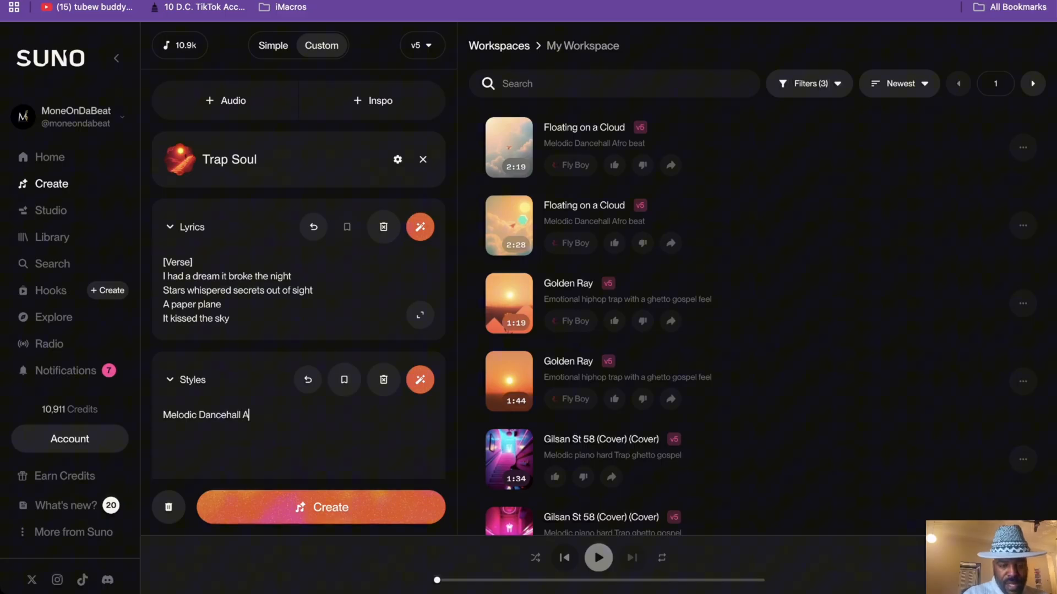
type("fro Beat A")
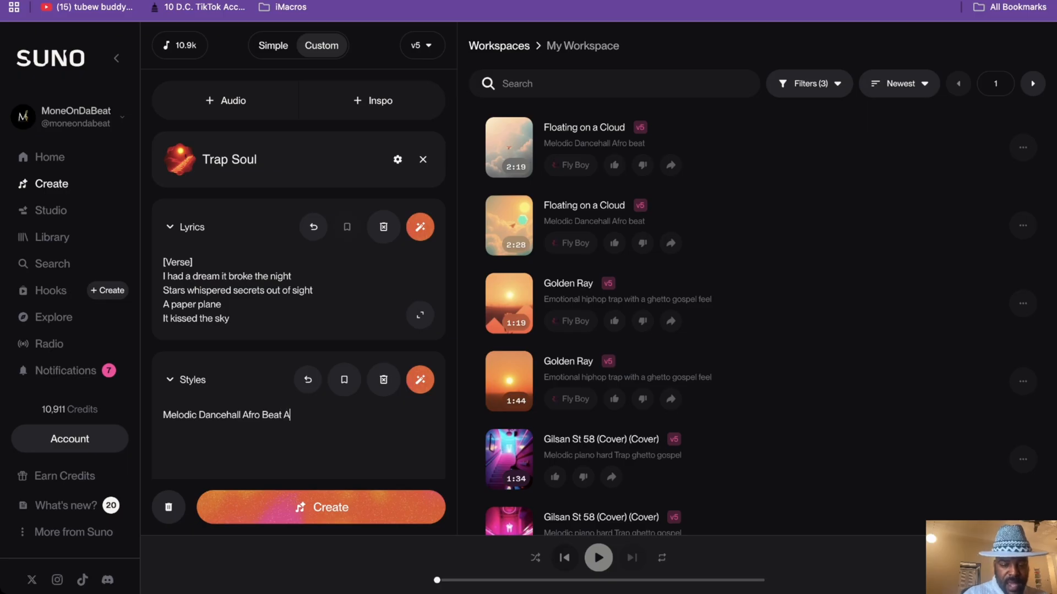
type("mapian")
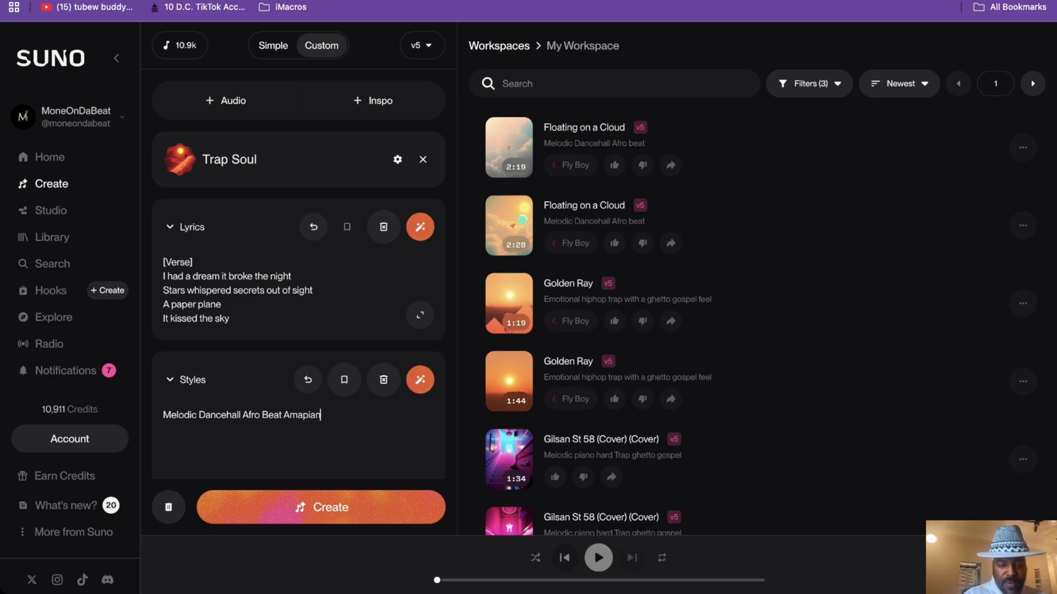
left_click(321, 507)
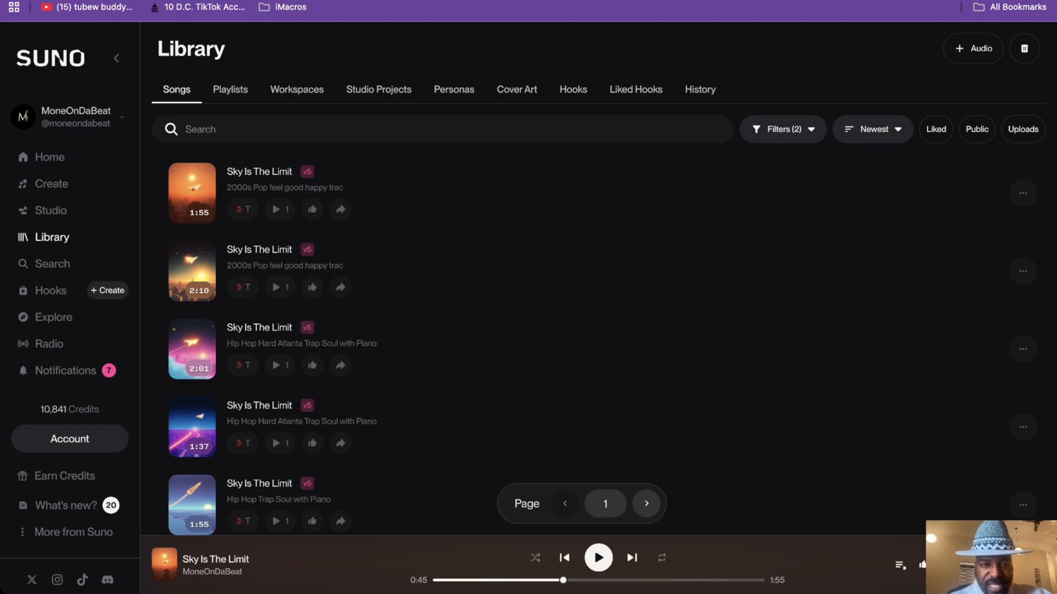
mouse_move(51, 184)
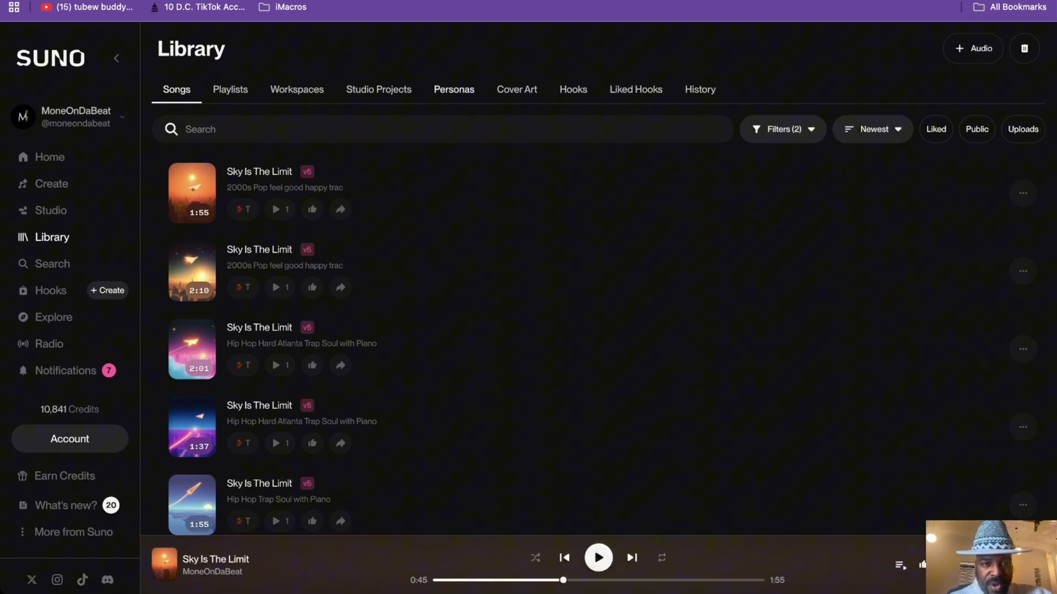
Show the Library's Personas section, listing Trap Soul, Fly Boy and Disgo 1
left_click(454, 89)
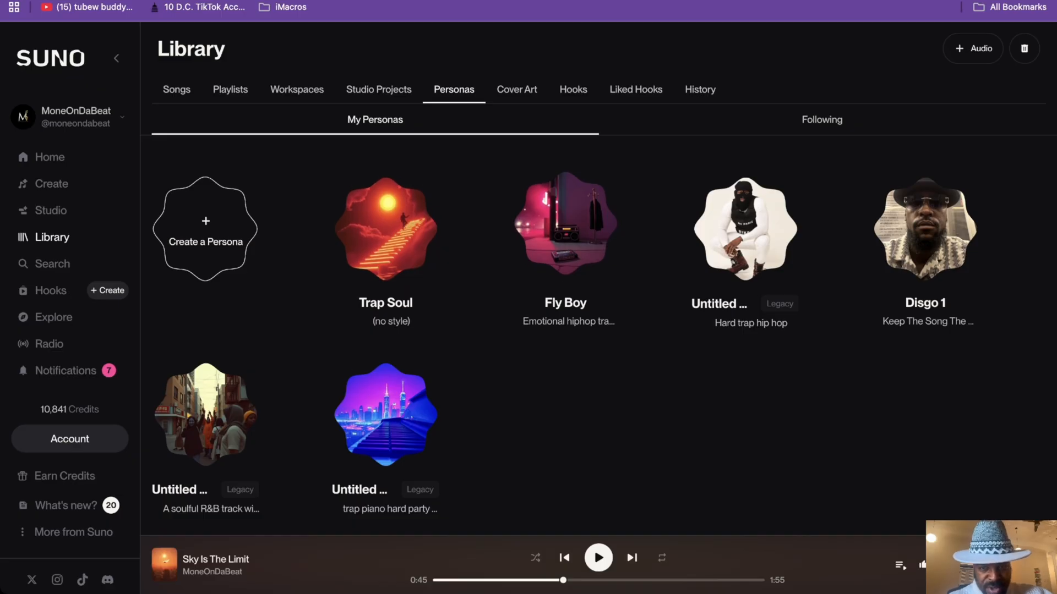
mouse_move(745, 229)
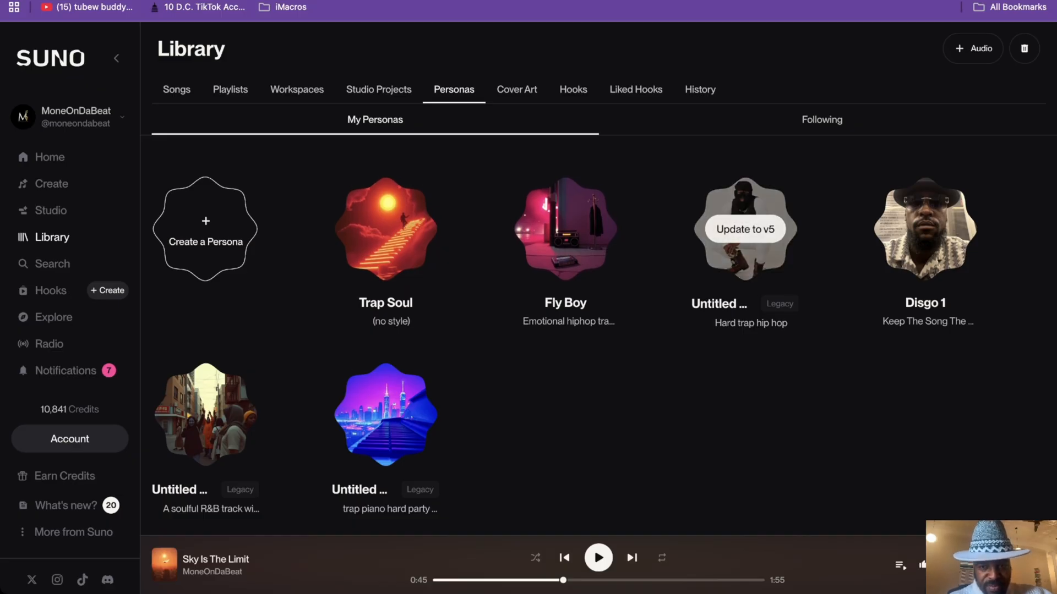